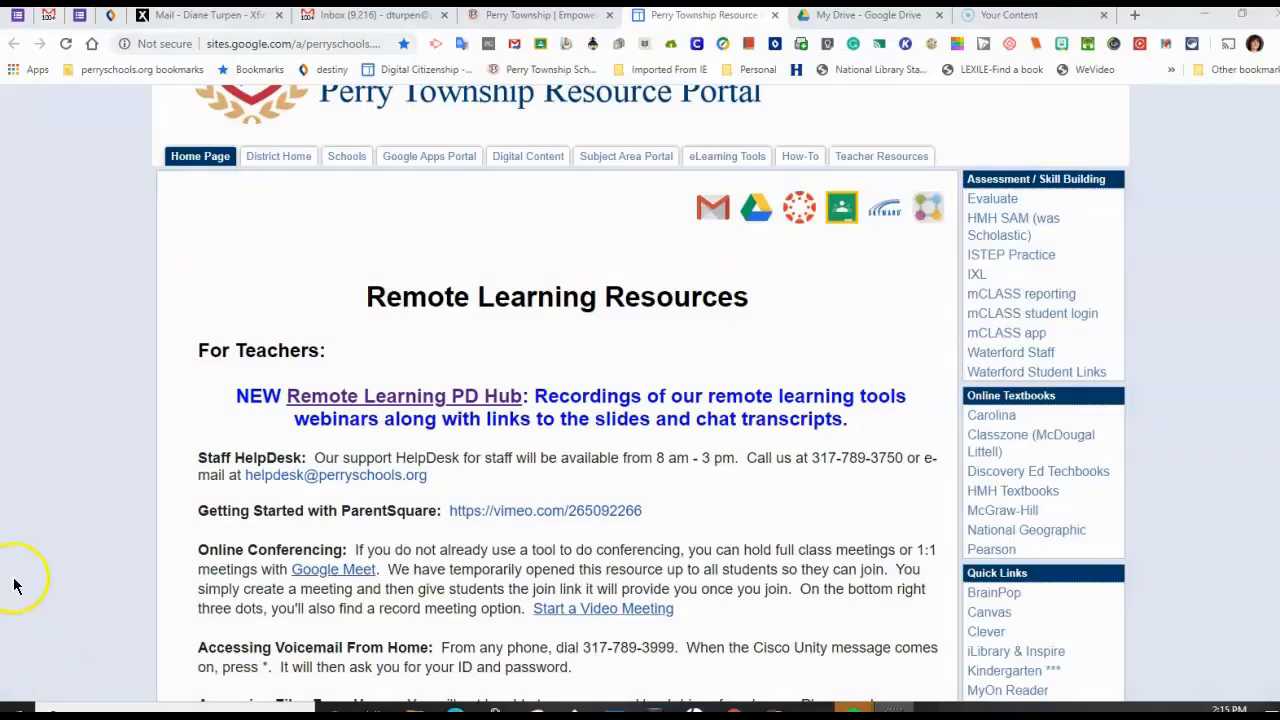
mouse_move(925, 600)
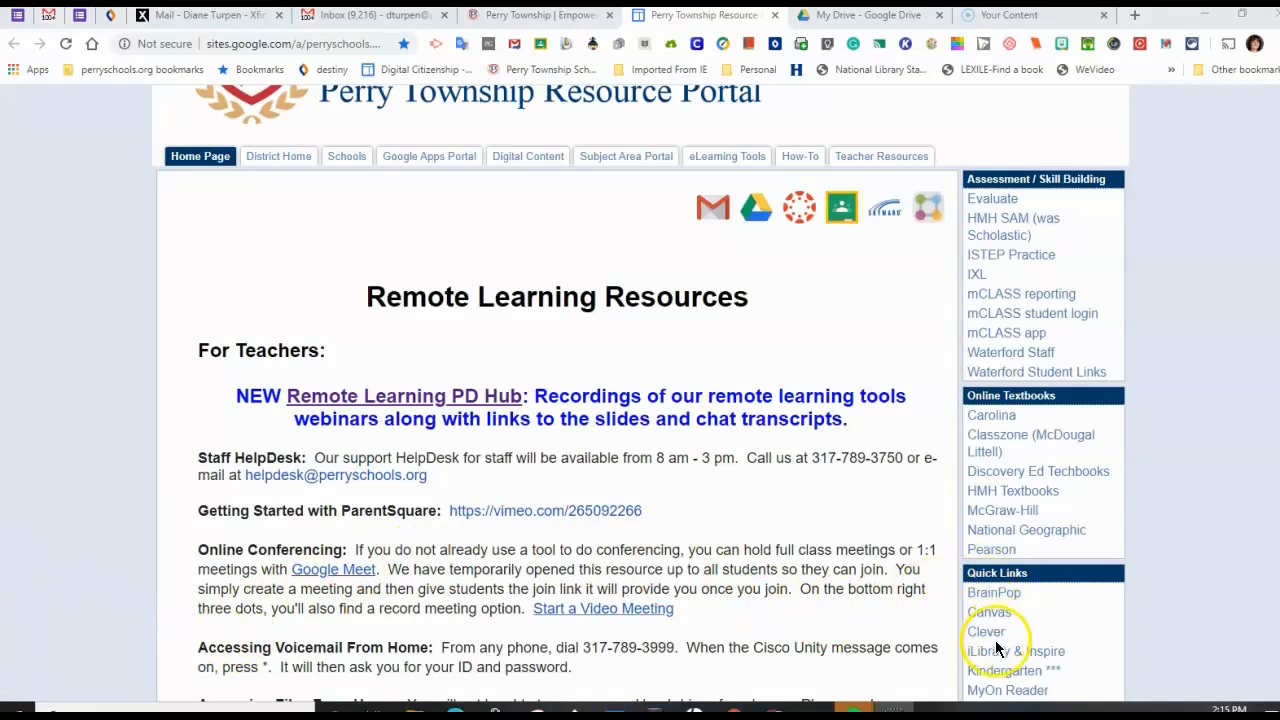
- Open the iLibrary & Inspire site from the portal's Quick Links sidebar
left_click(1015, 651)
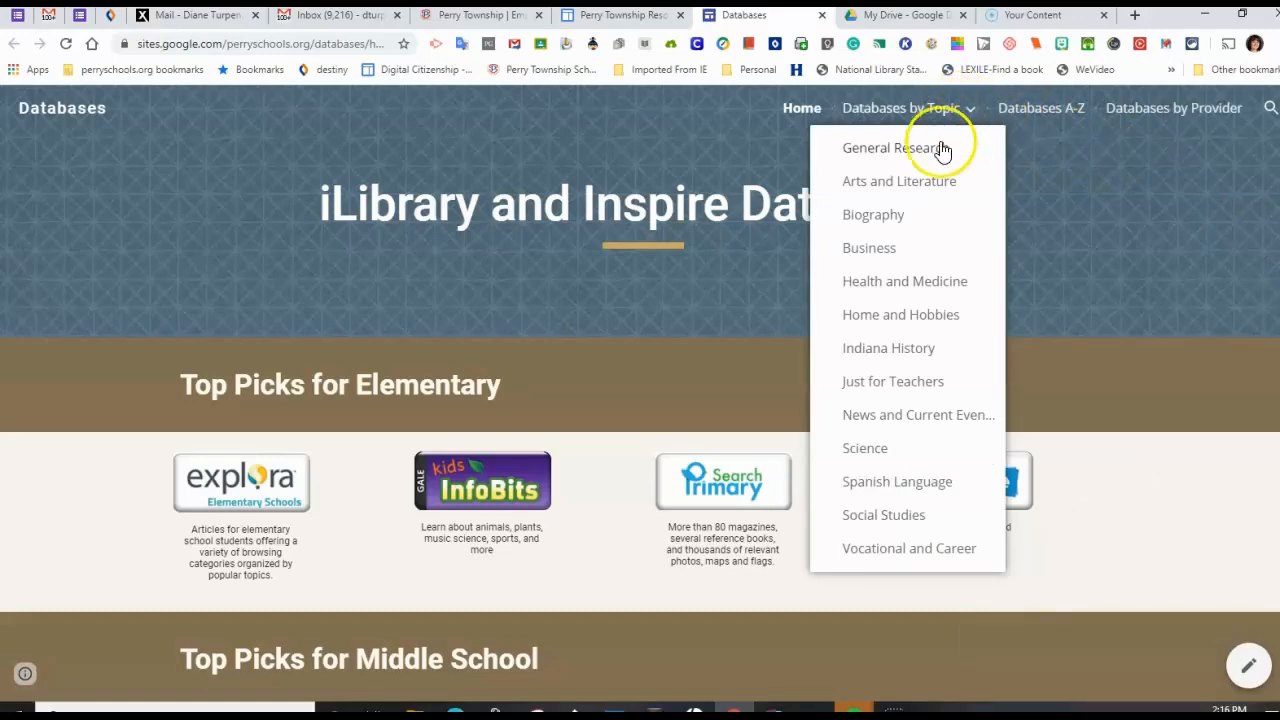
mouse_move(1041, 108)
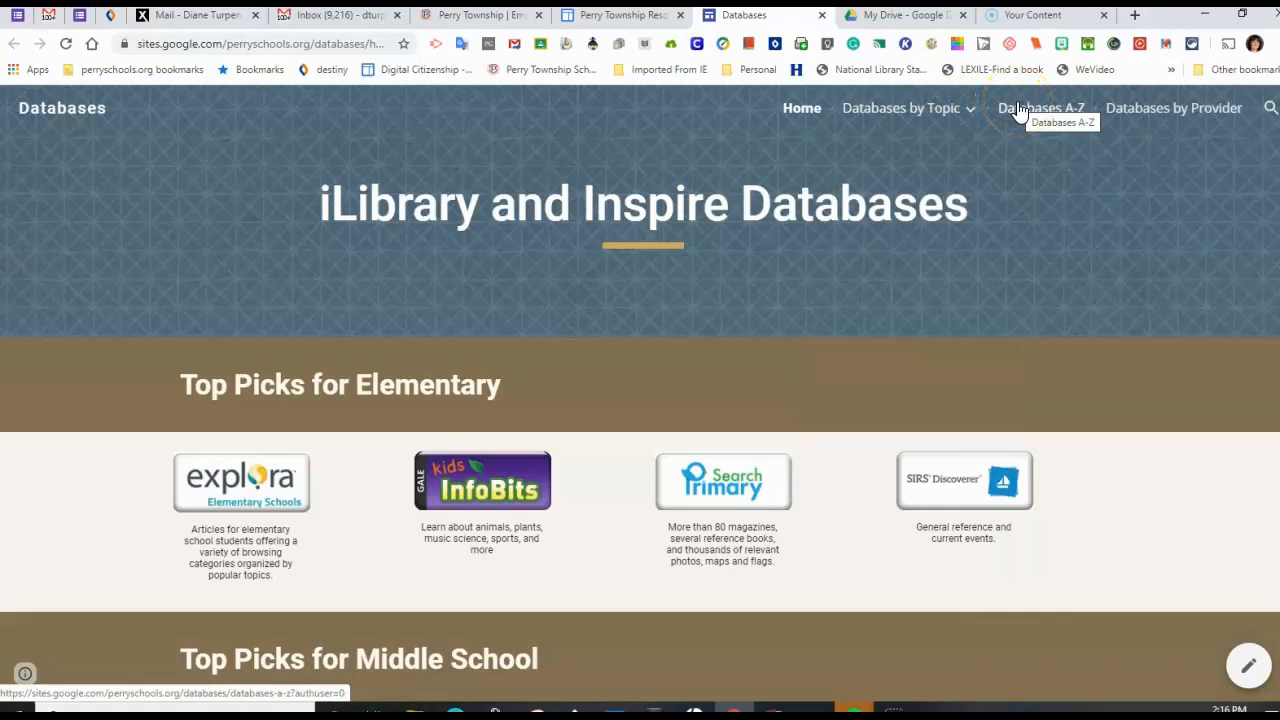
- Choose Biography from the Databases by Topic menu to list six biography resources
left_click(901, 108)
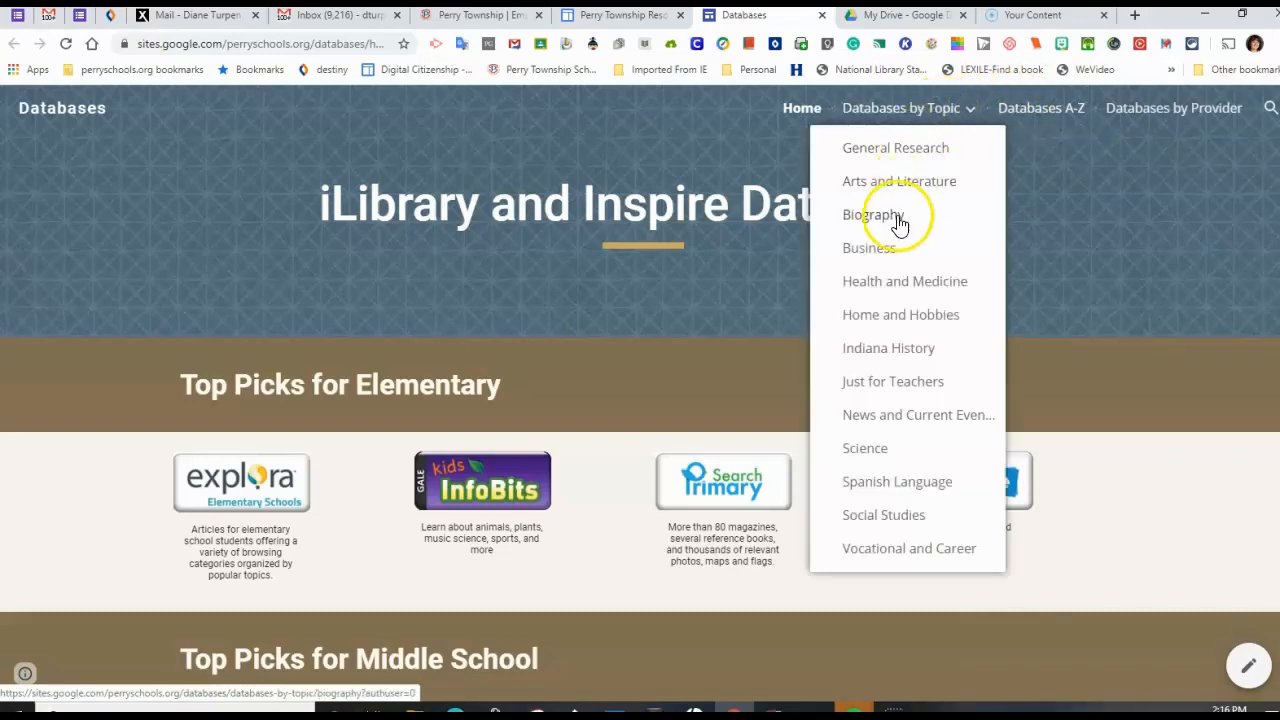
left_click(872, 214)
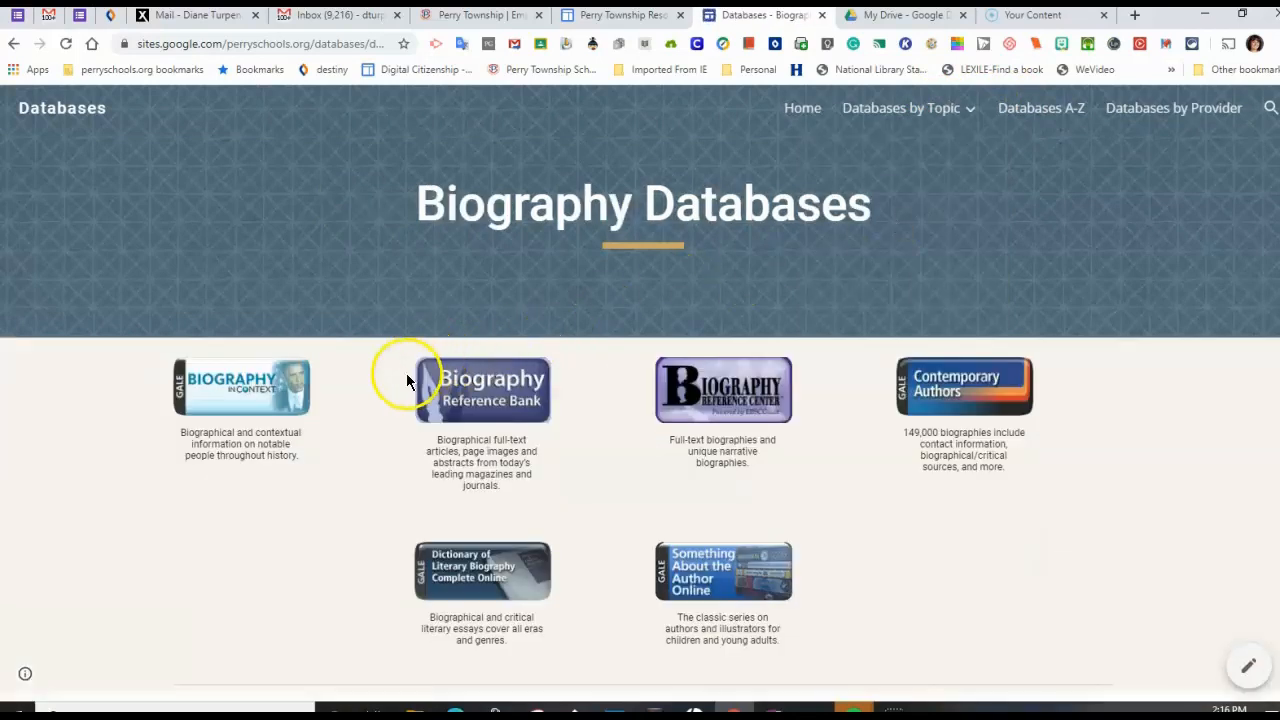
mouse_move(388, 397)
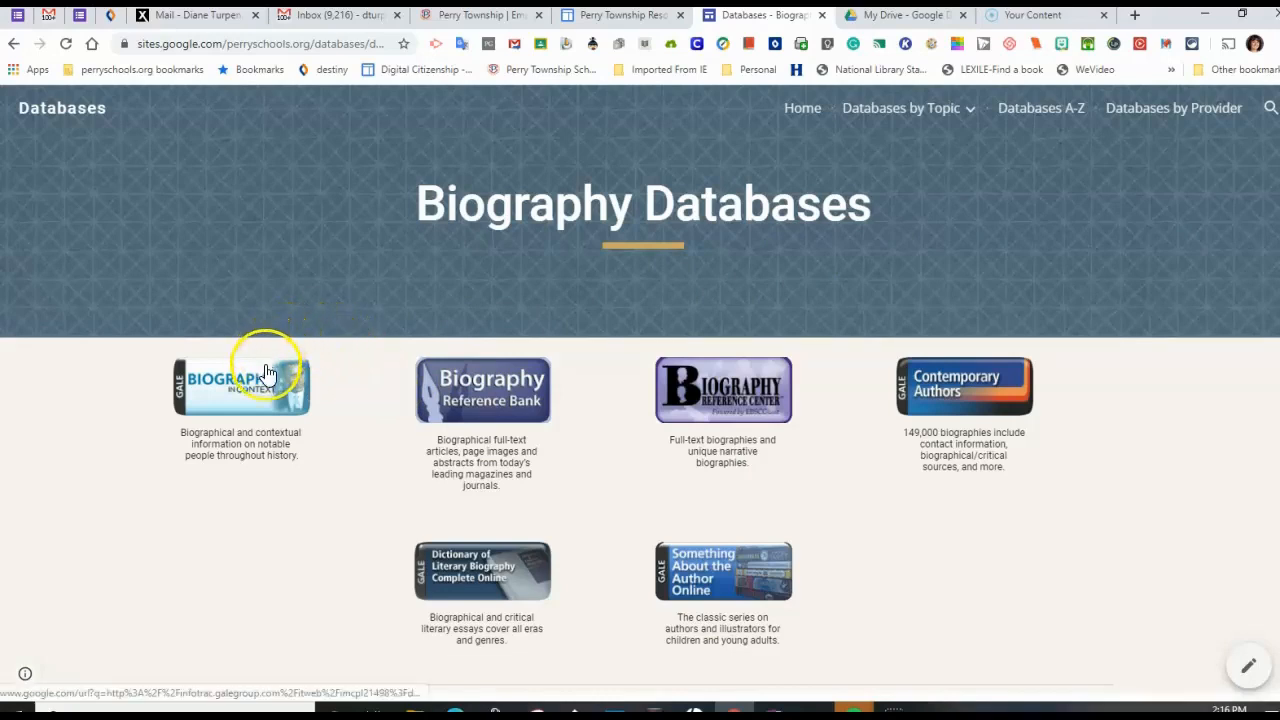
- Launch Biography In Context in a new tab for Perry Meridian High School
left_click(240, 388)
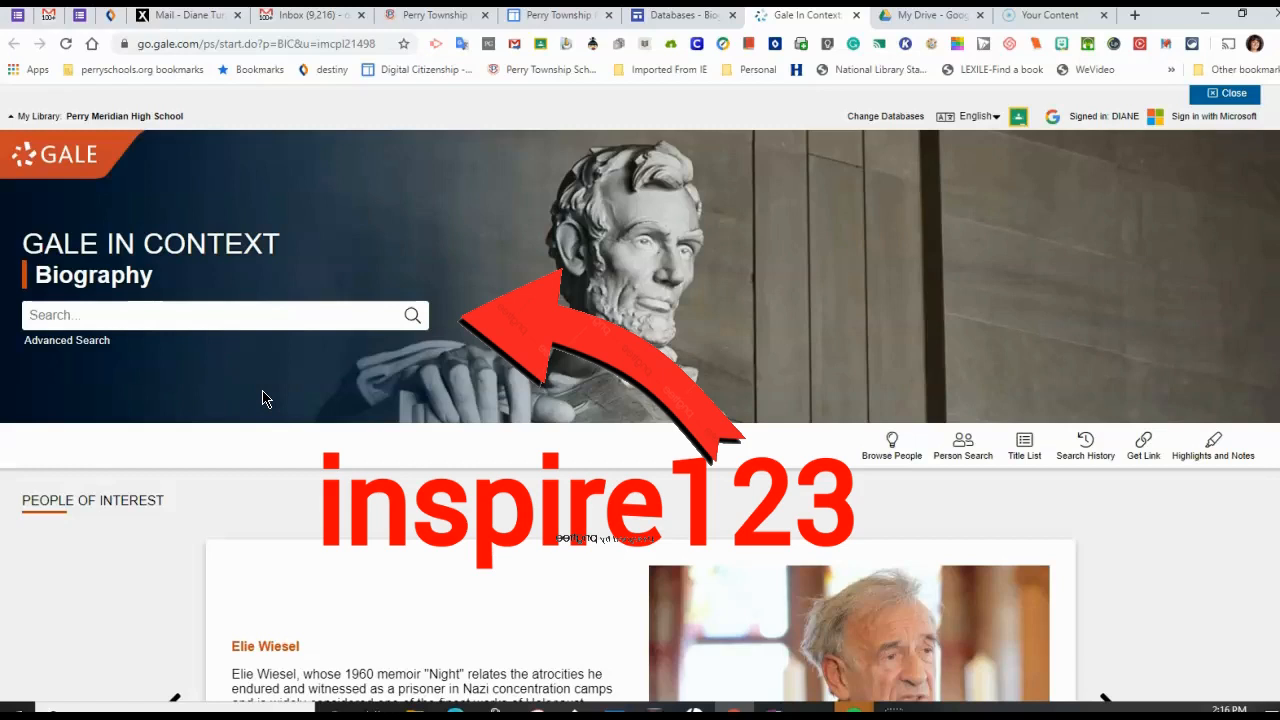
mouse_move(891, 443)
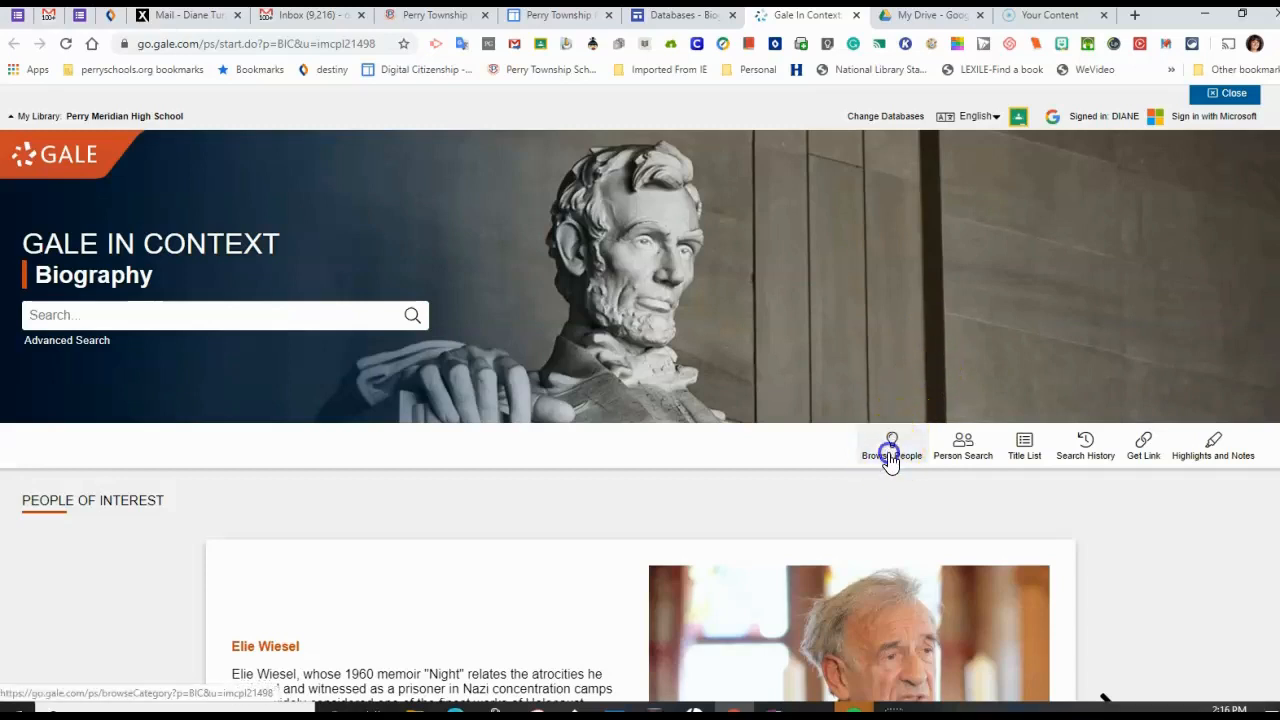
- Open Genghis Khan from Browse People and scroll through his overview and quick facts
left_click(891, 445)
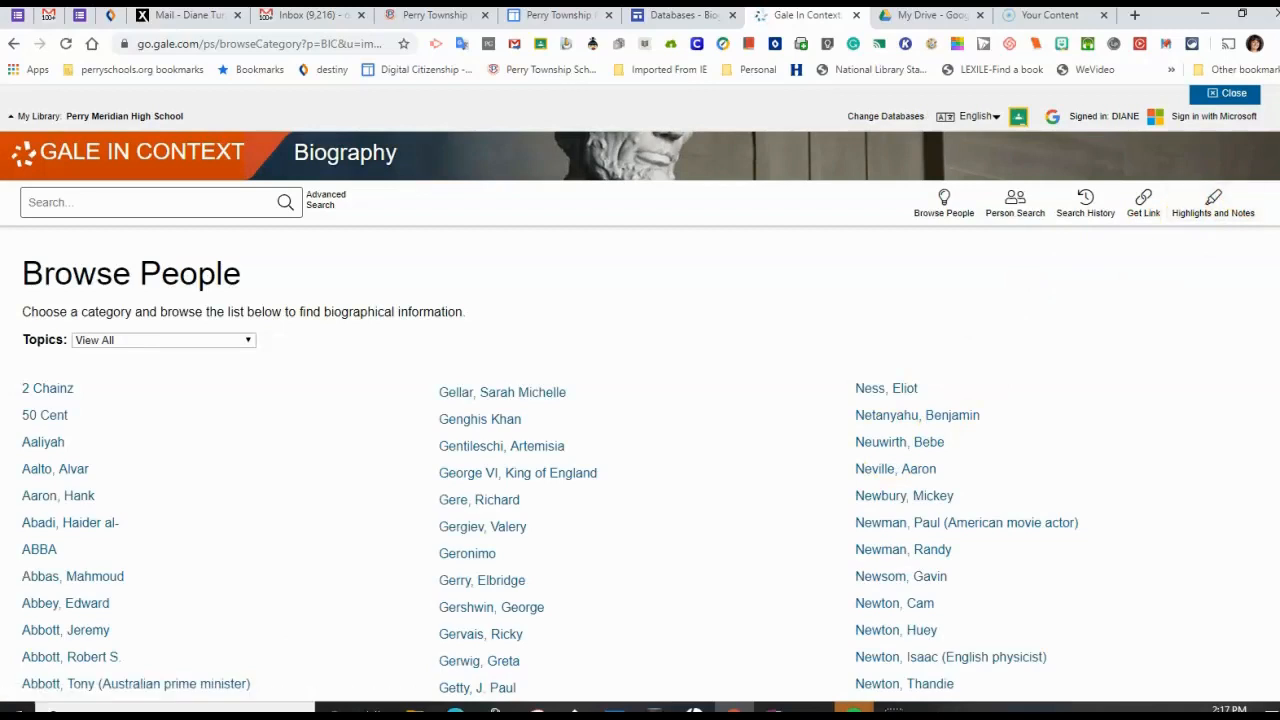
scroll("down", 3)
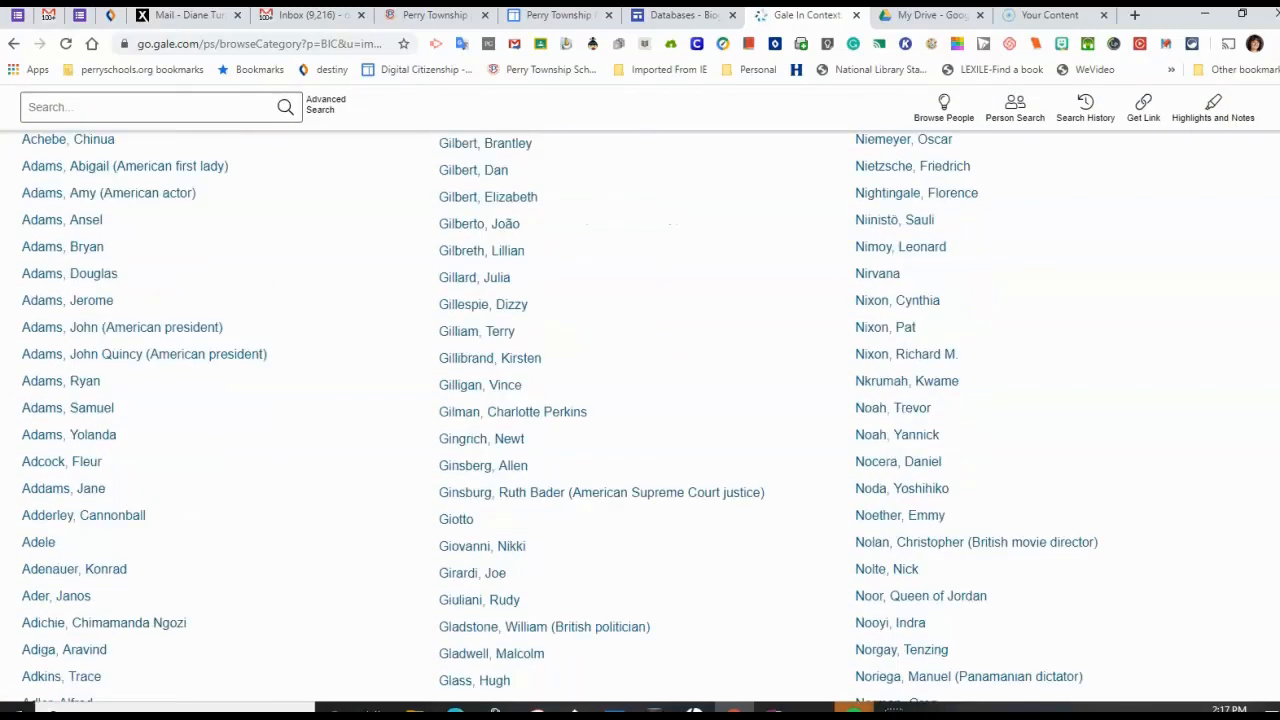
scroll("up", 3)
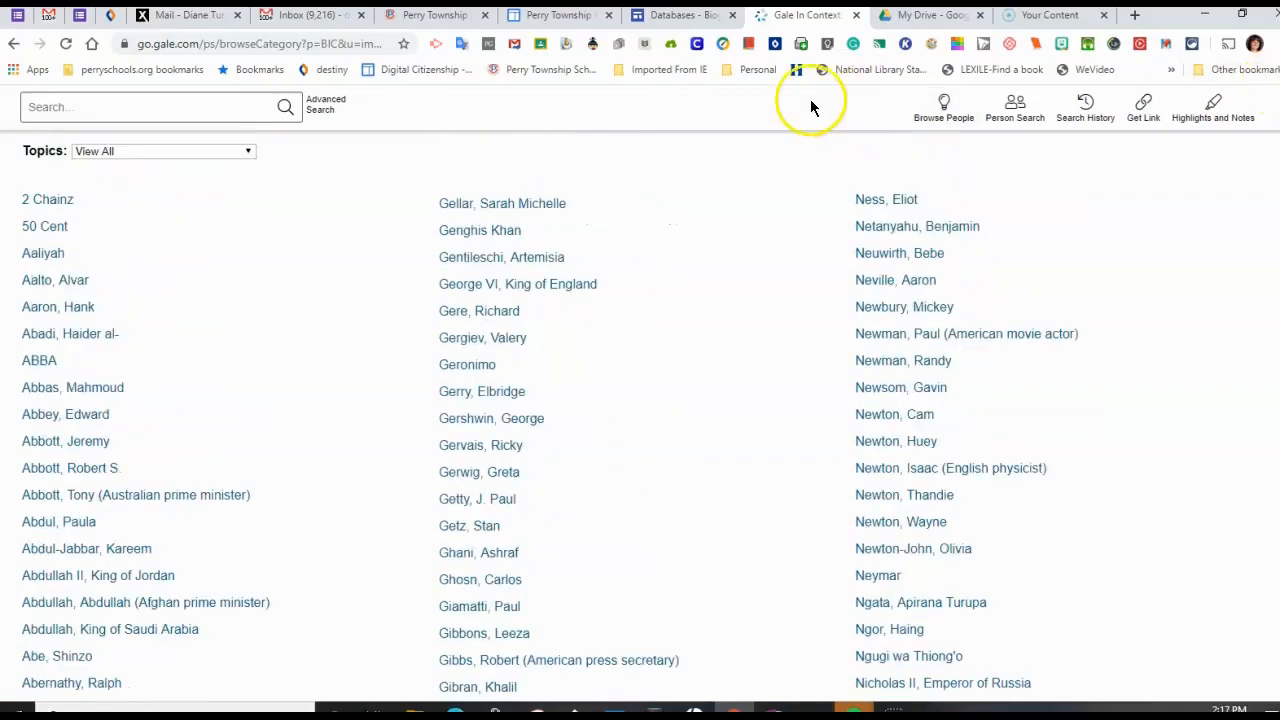
left_click(480, 230)
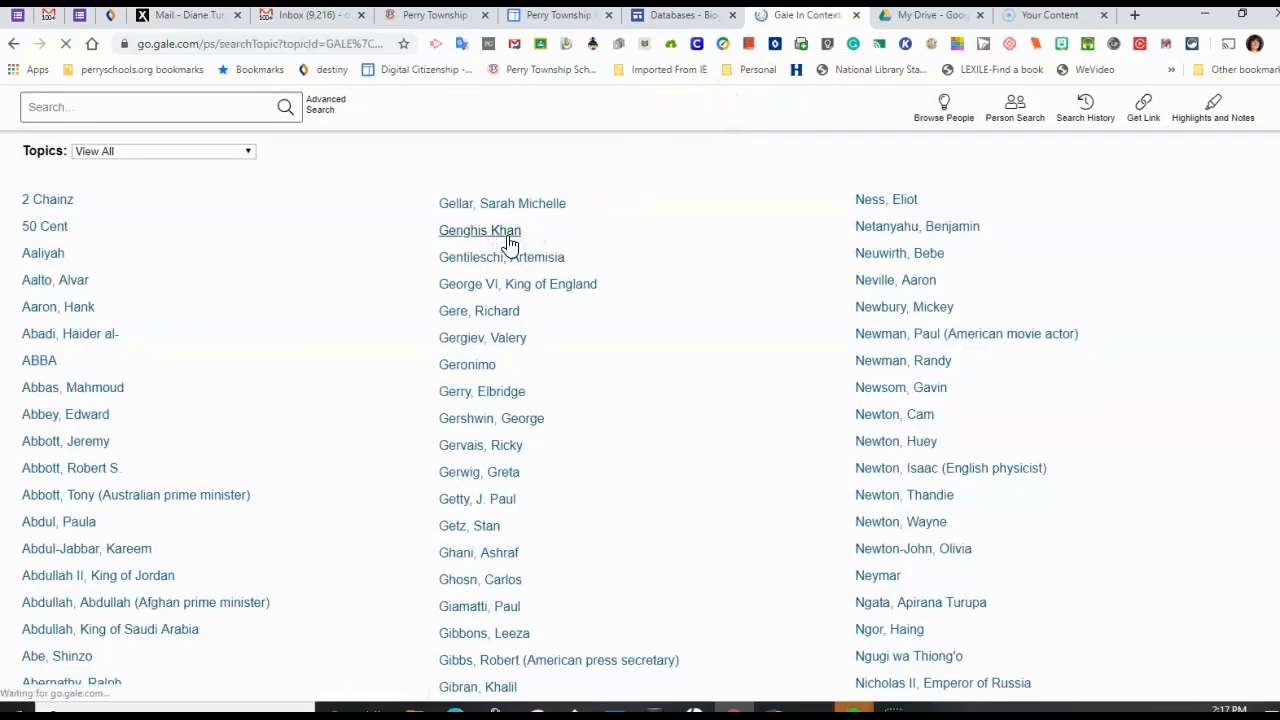
left_click(479, 230)
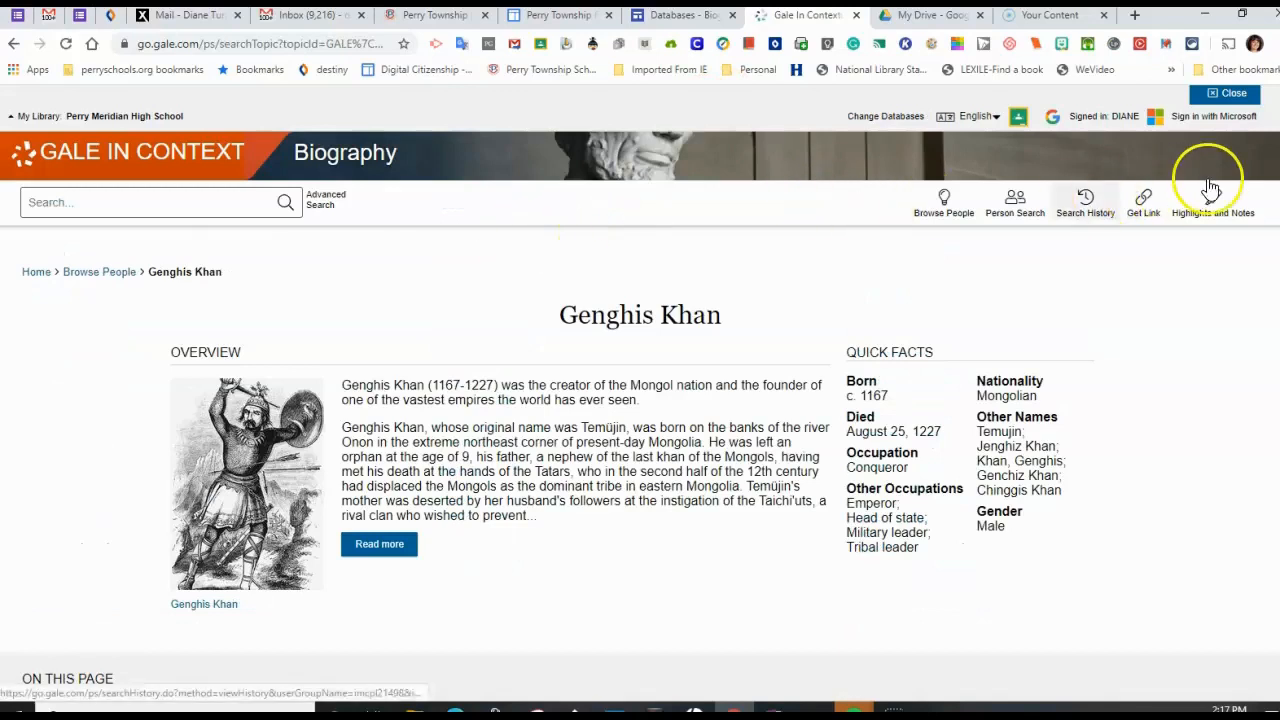
scroll("down", 3)
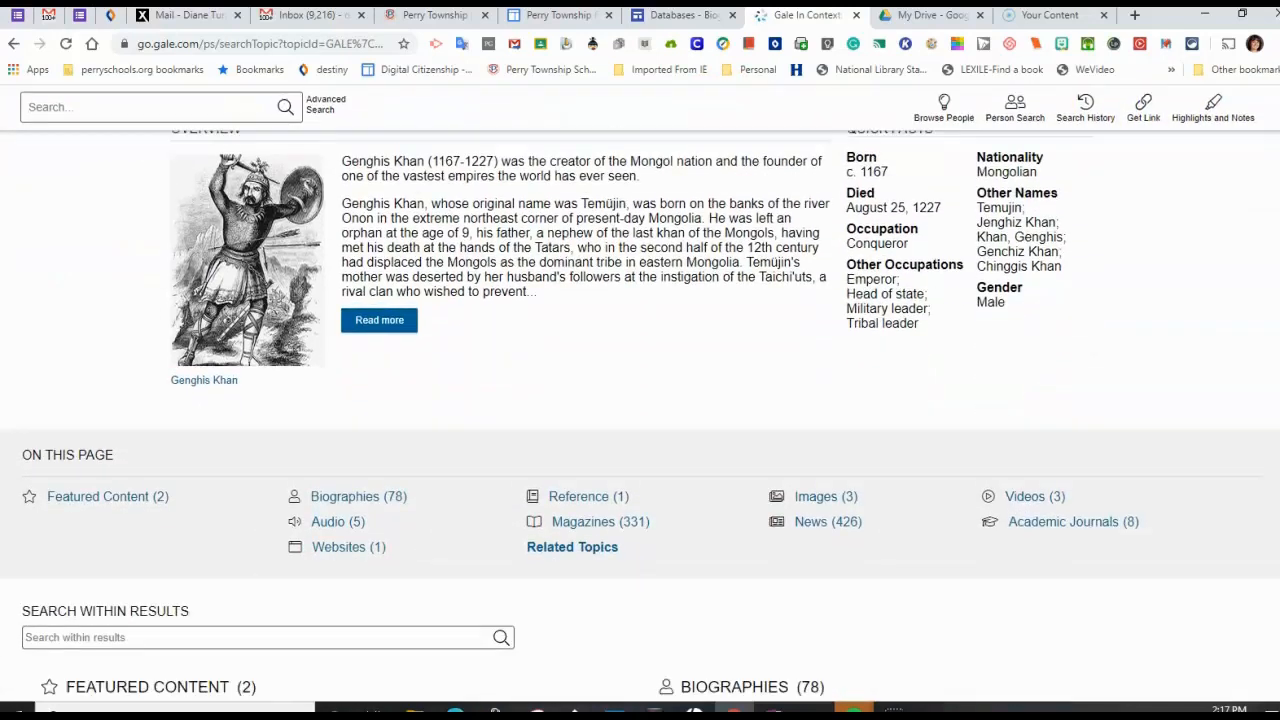
scroll("down", 3)
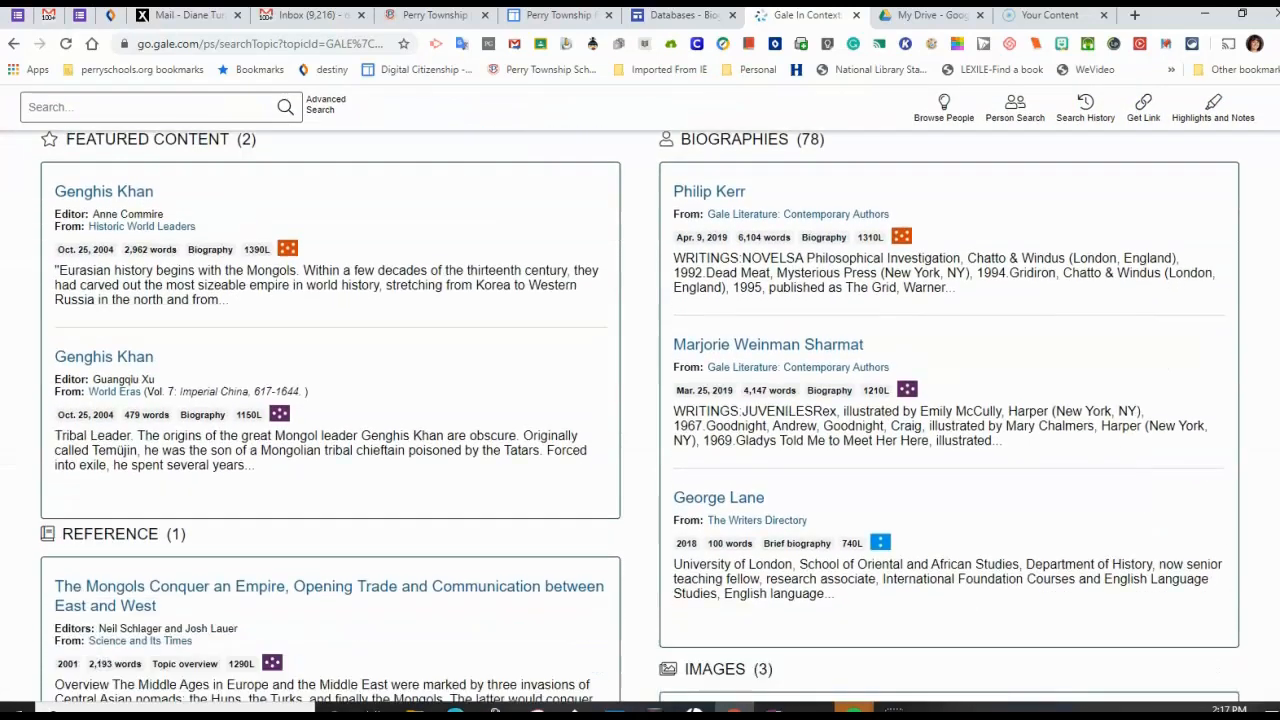
scroll("down", 3)
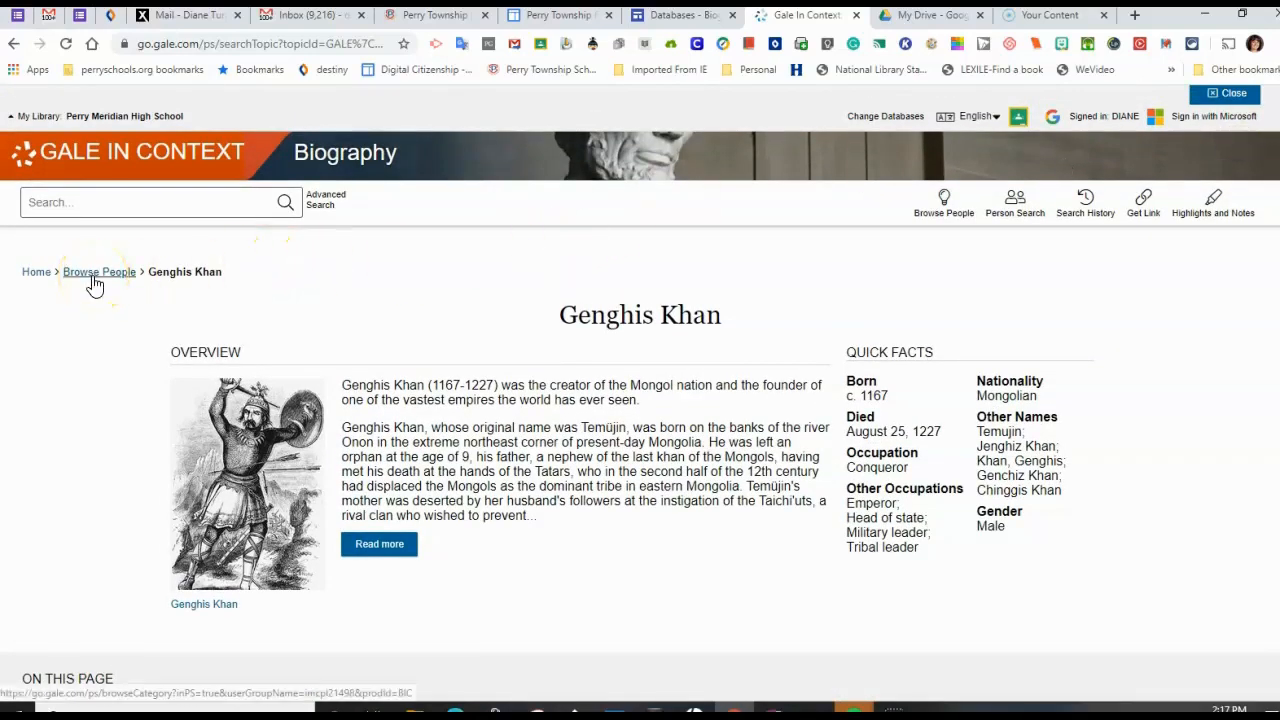
- Search 'Elvis pre' from Home and open the Elvis Presley suggestion
left_click(98, 271)
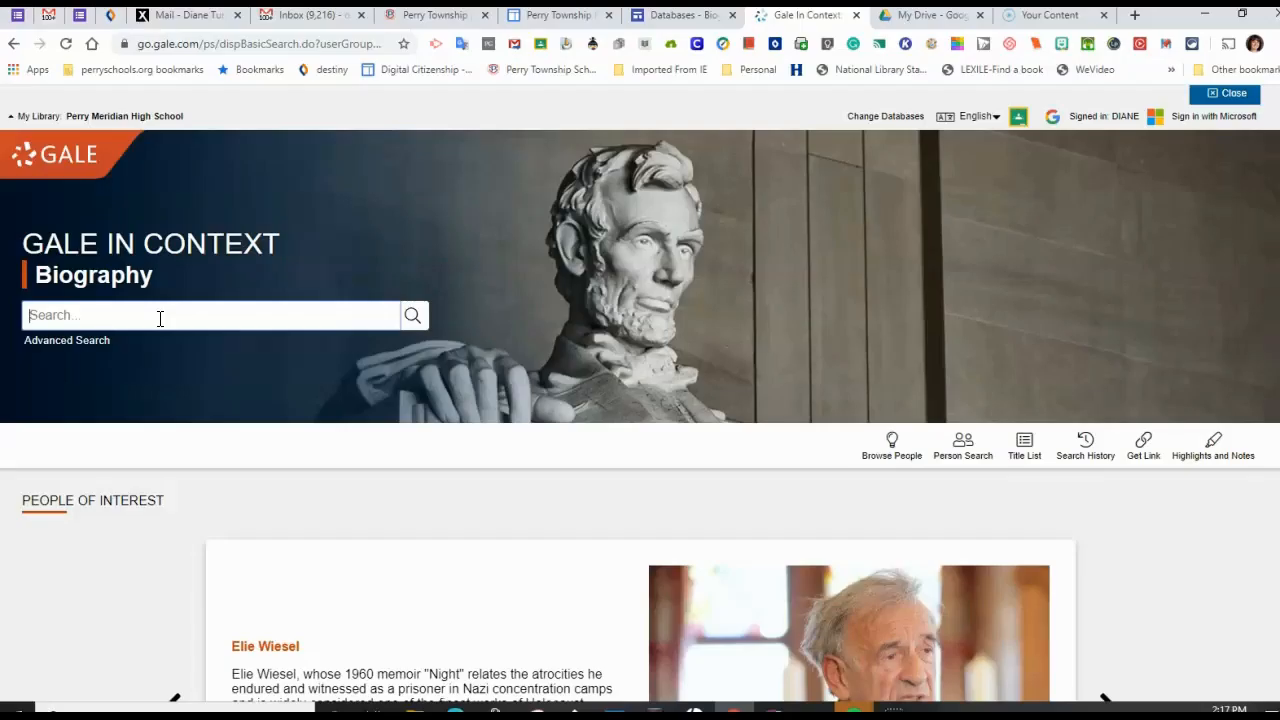
mouse_move(303, 213)
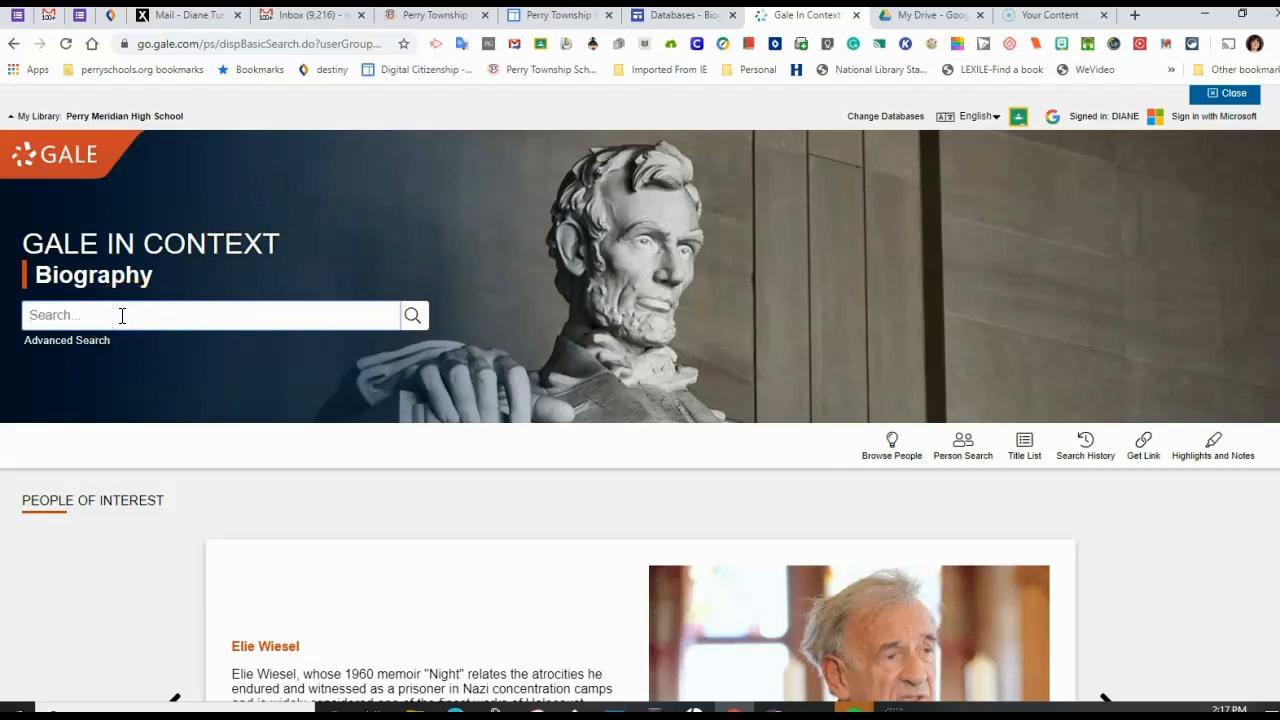
type("Elvis p")
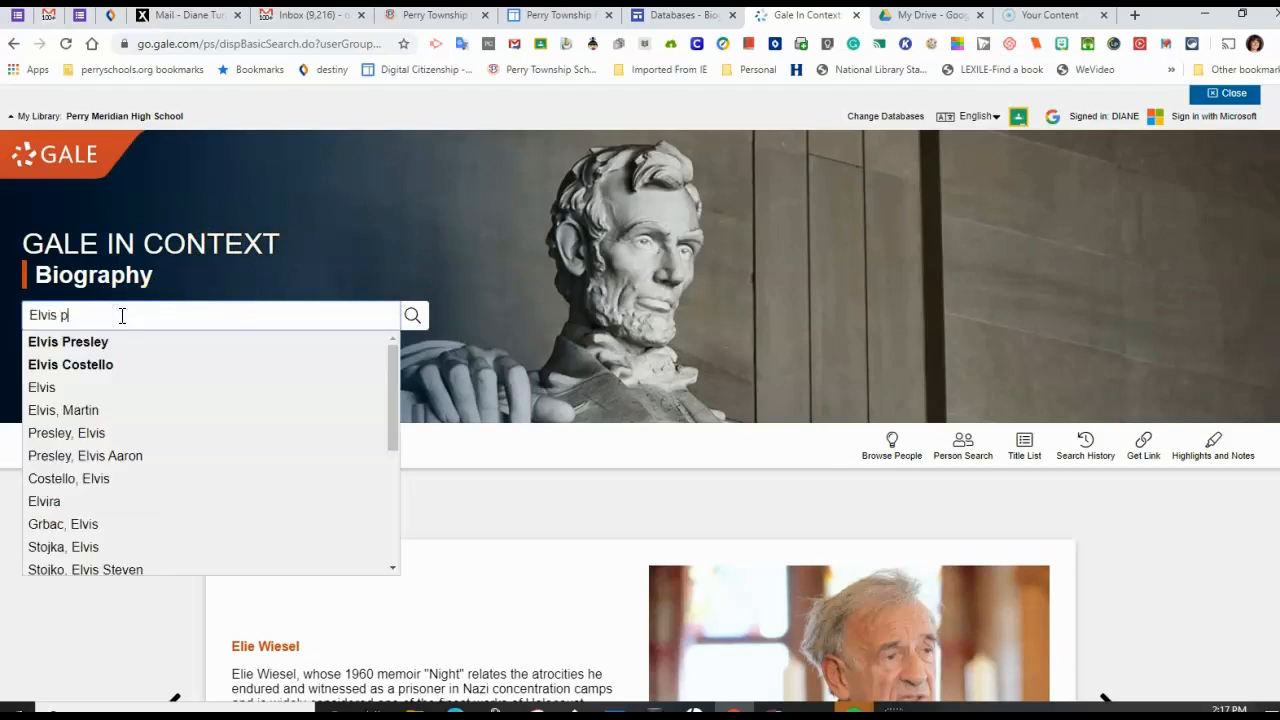
type("re")
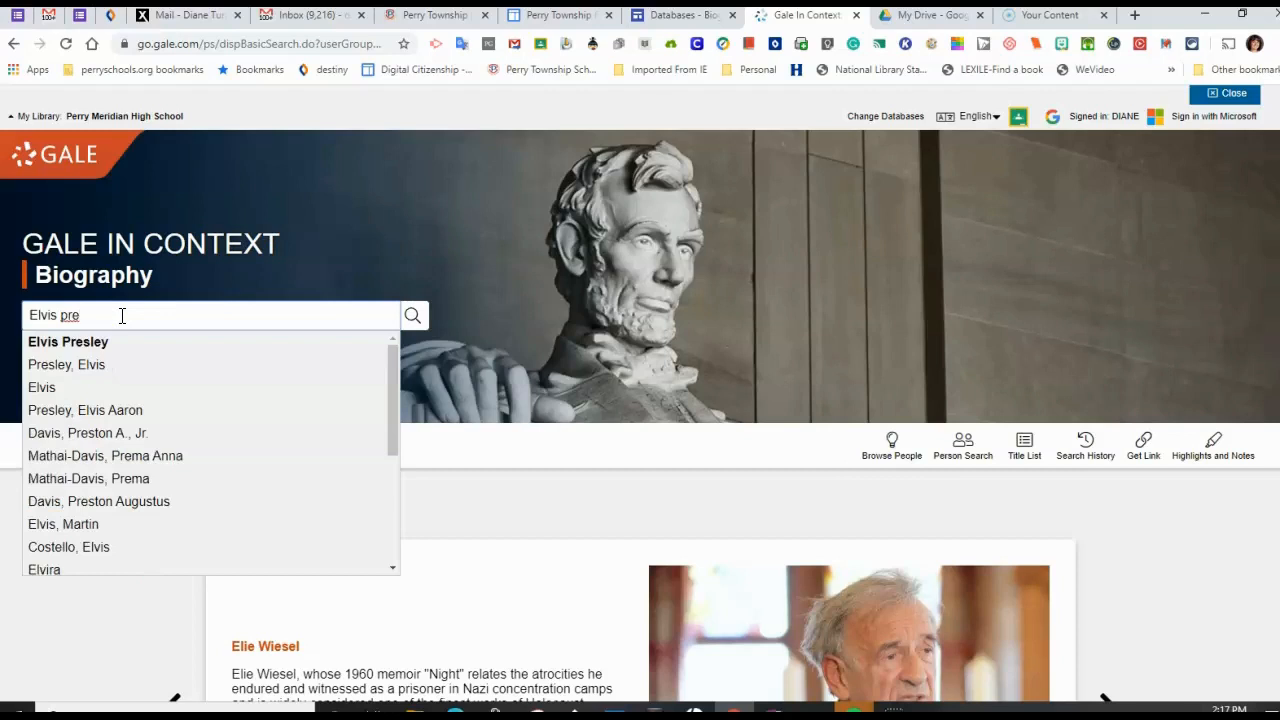
left_click(68, 341)
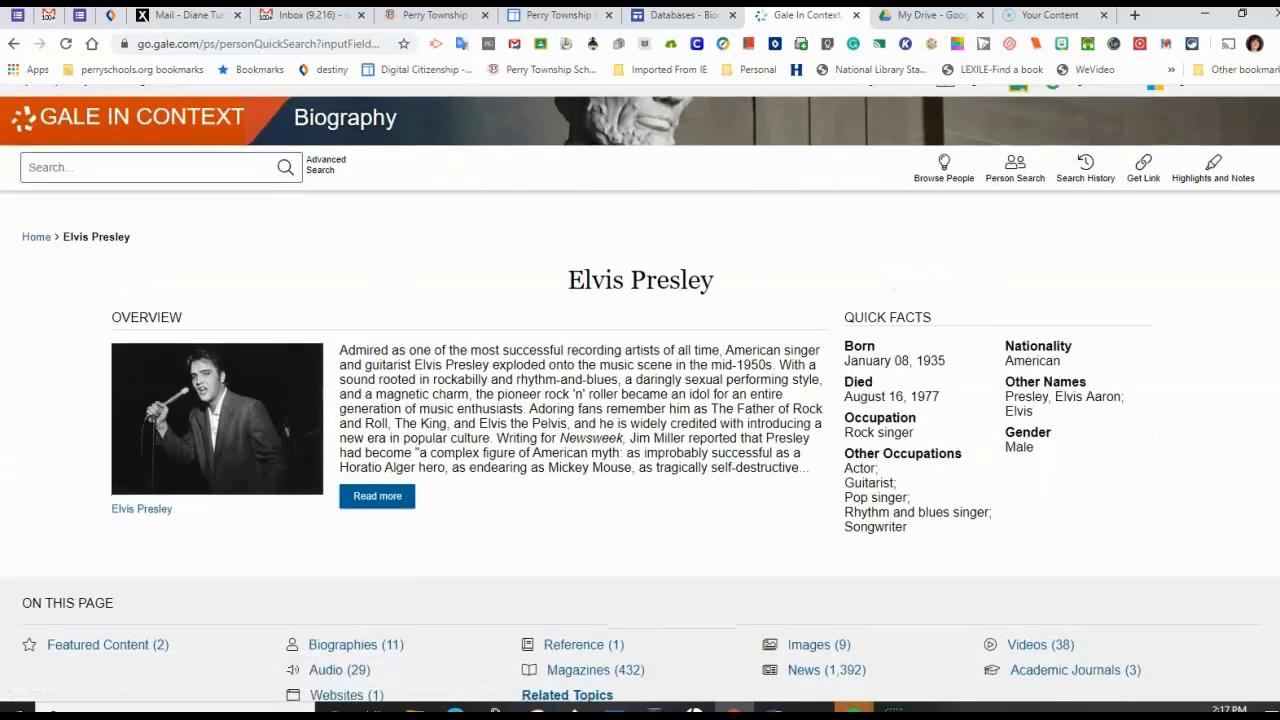
scroll("down", 3)
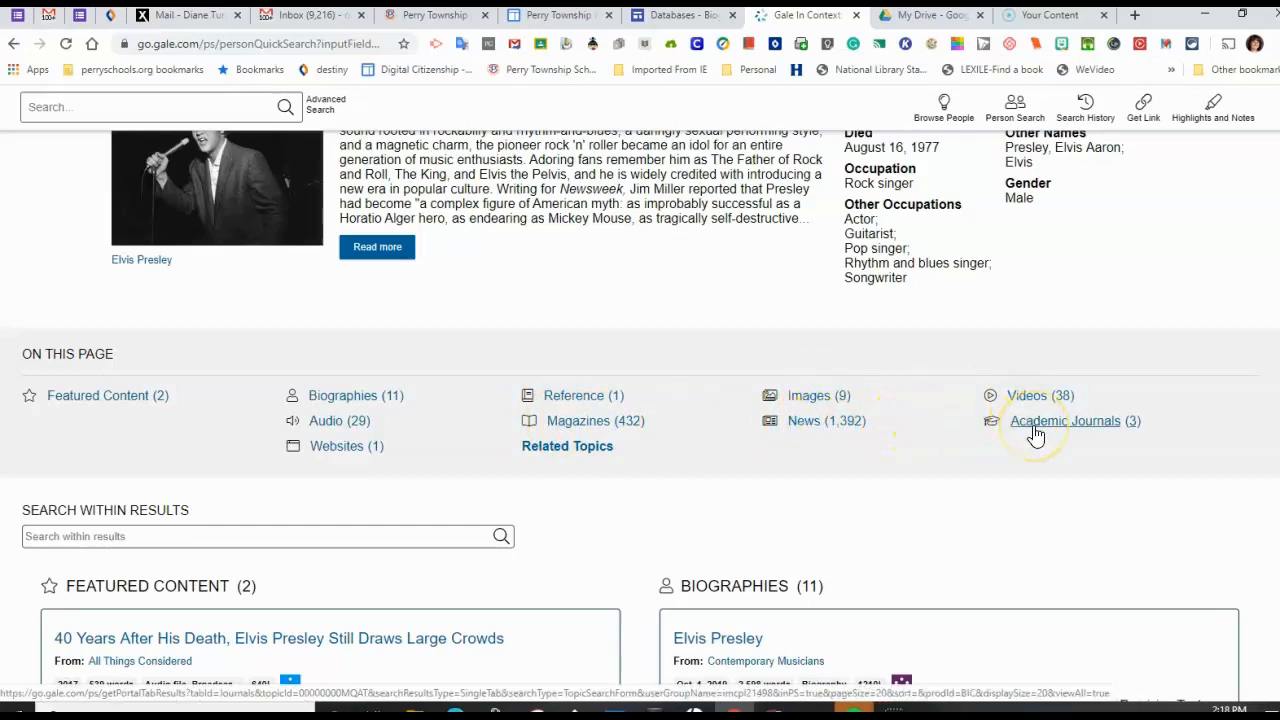
mouse_move(1073, 435)
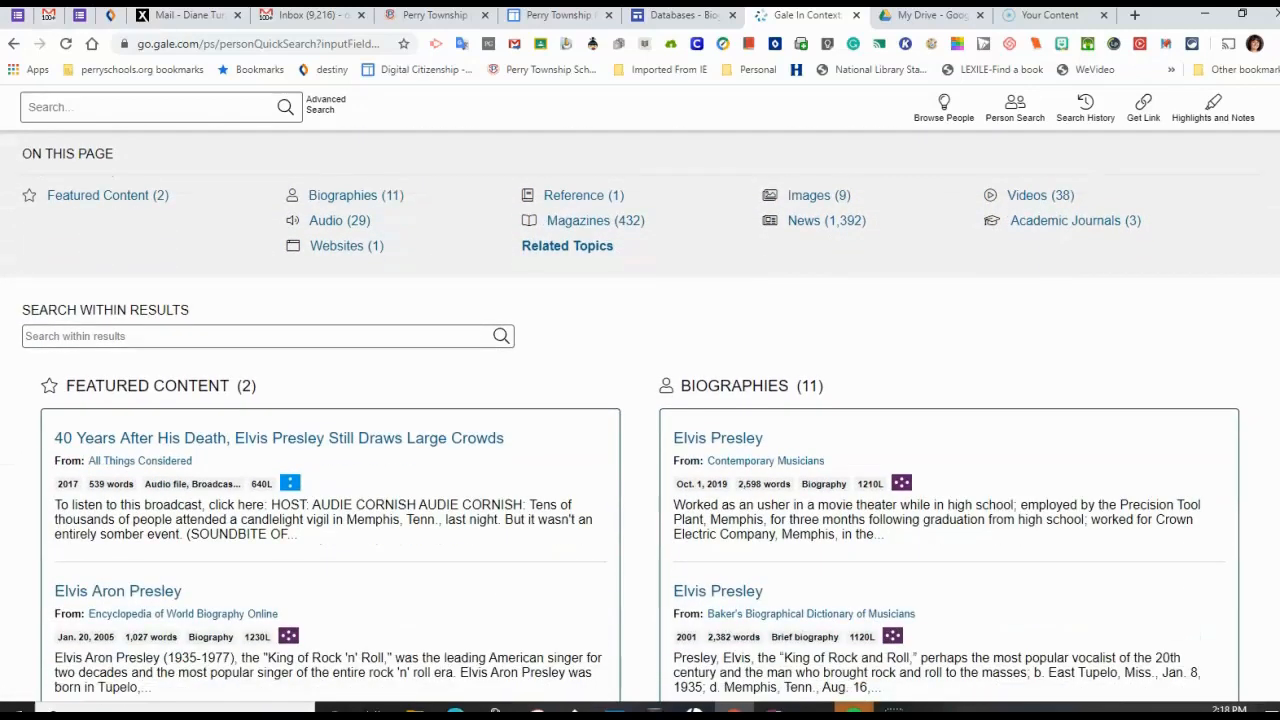
scroll("down", 3)
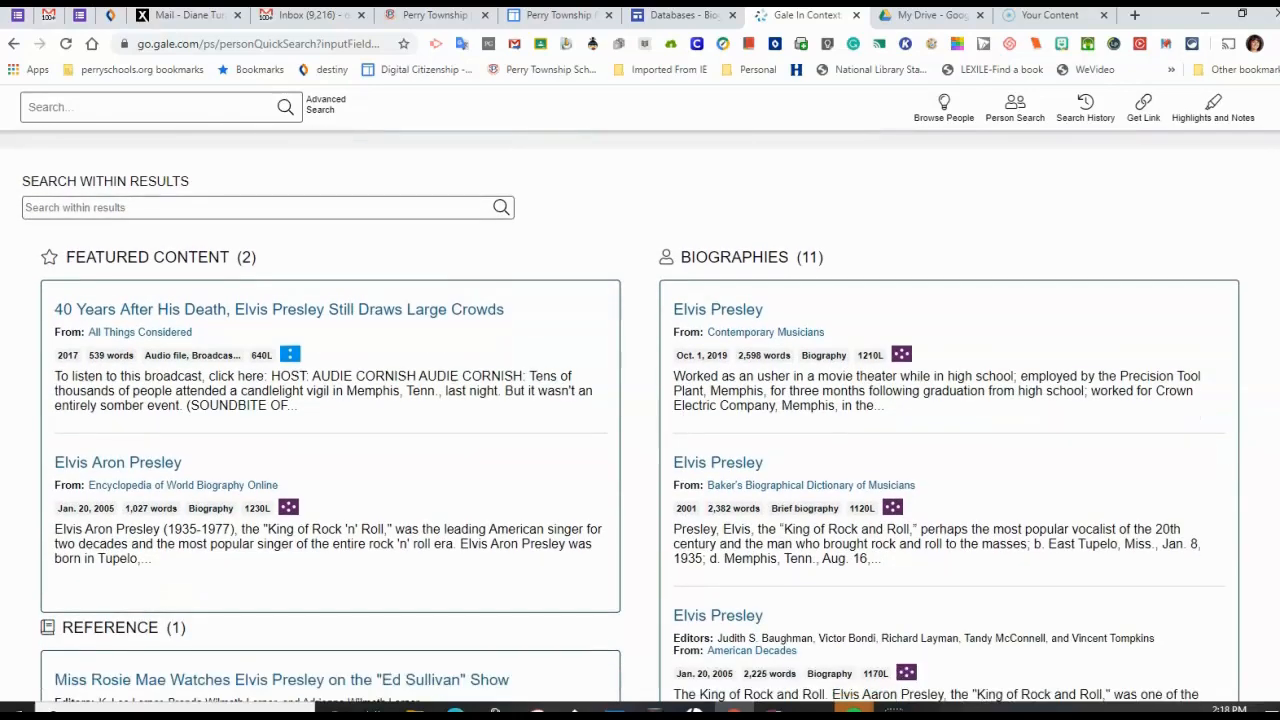
scroll("down", 3)
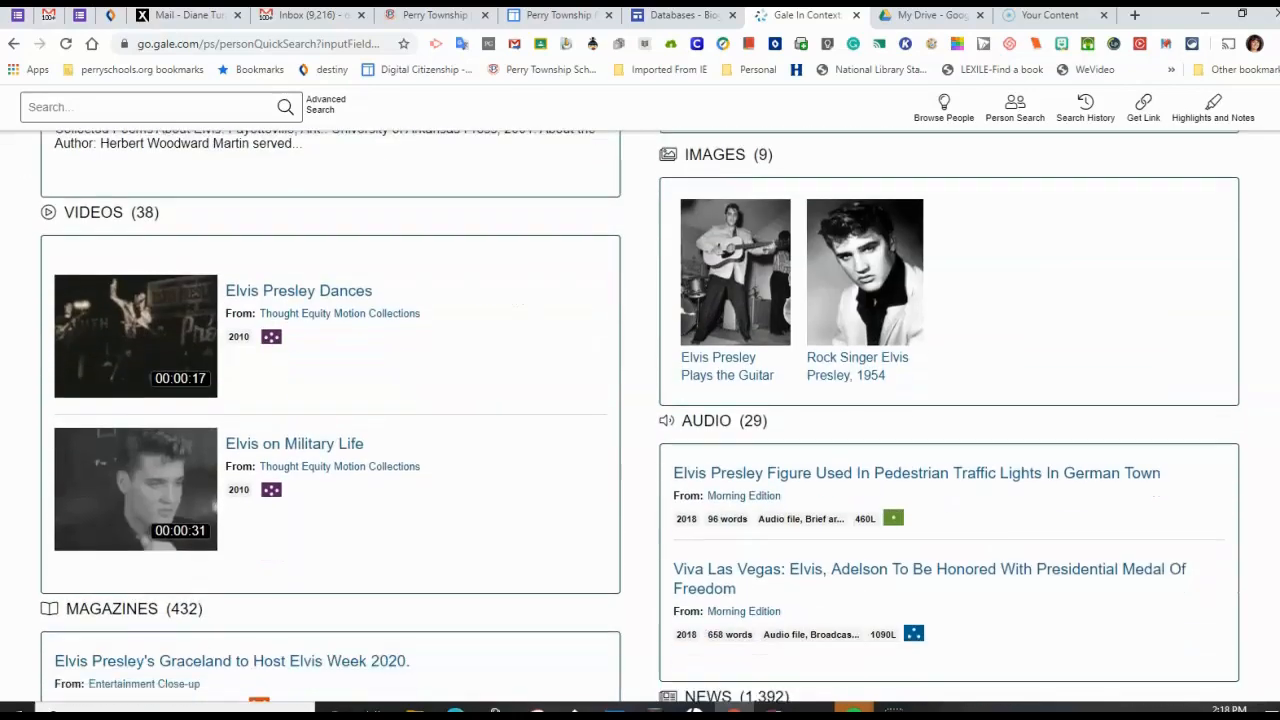
scroll("down", 3)
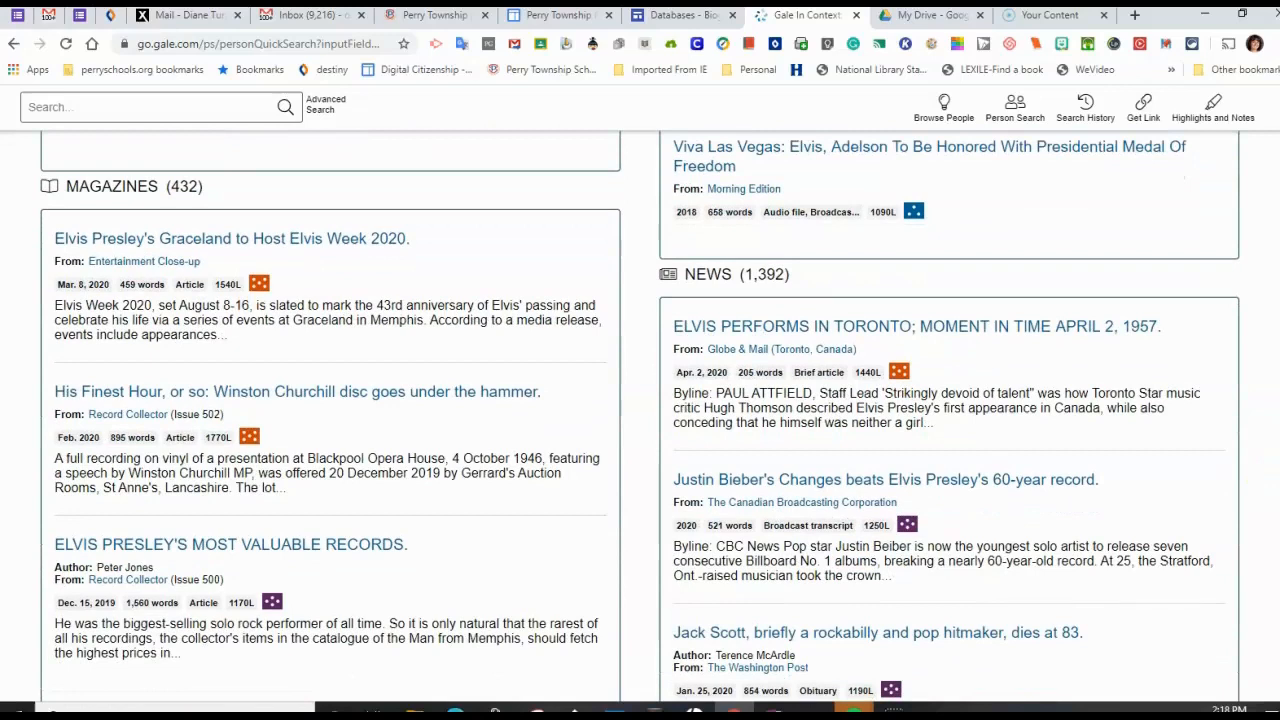
scroll("down", 3)
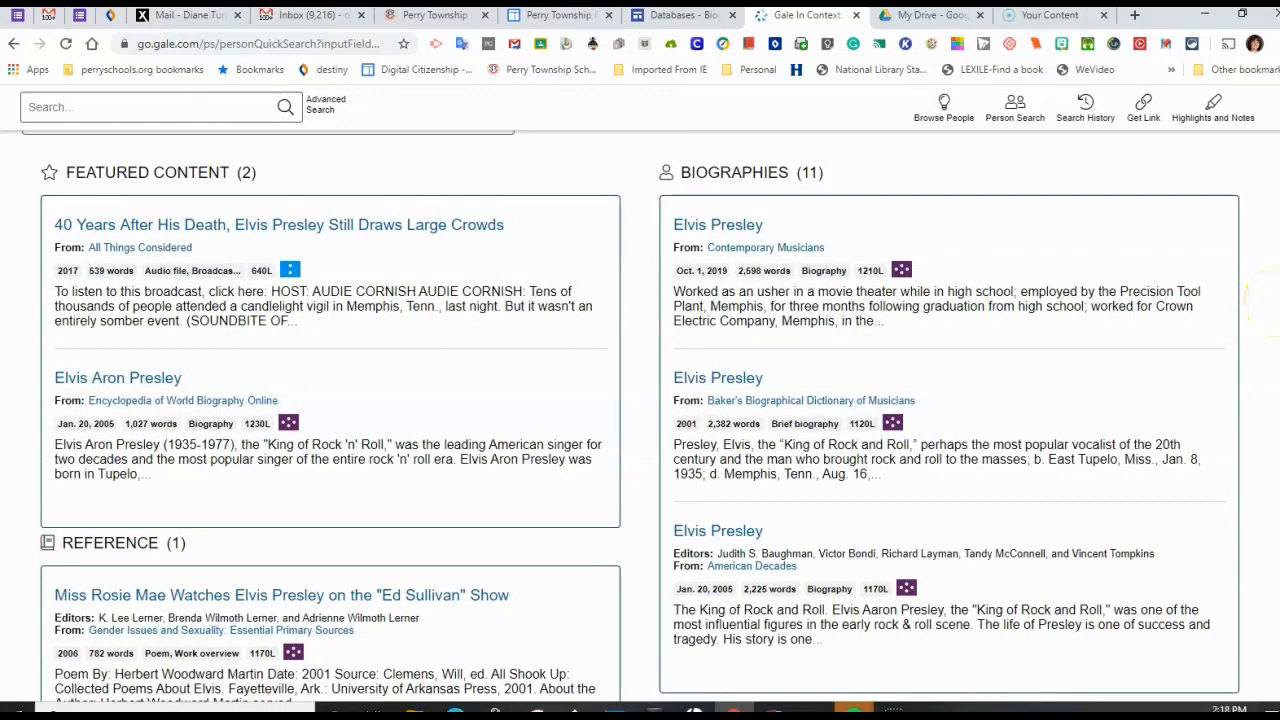
scroll("down", 3)
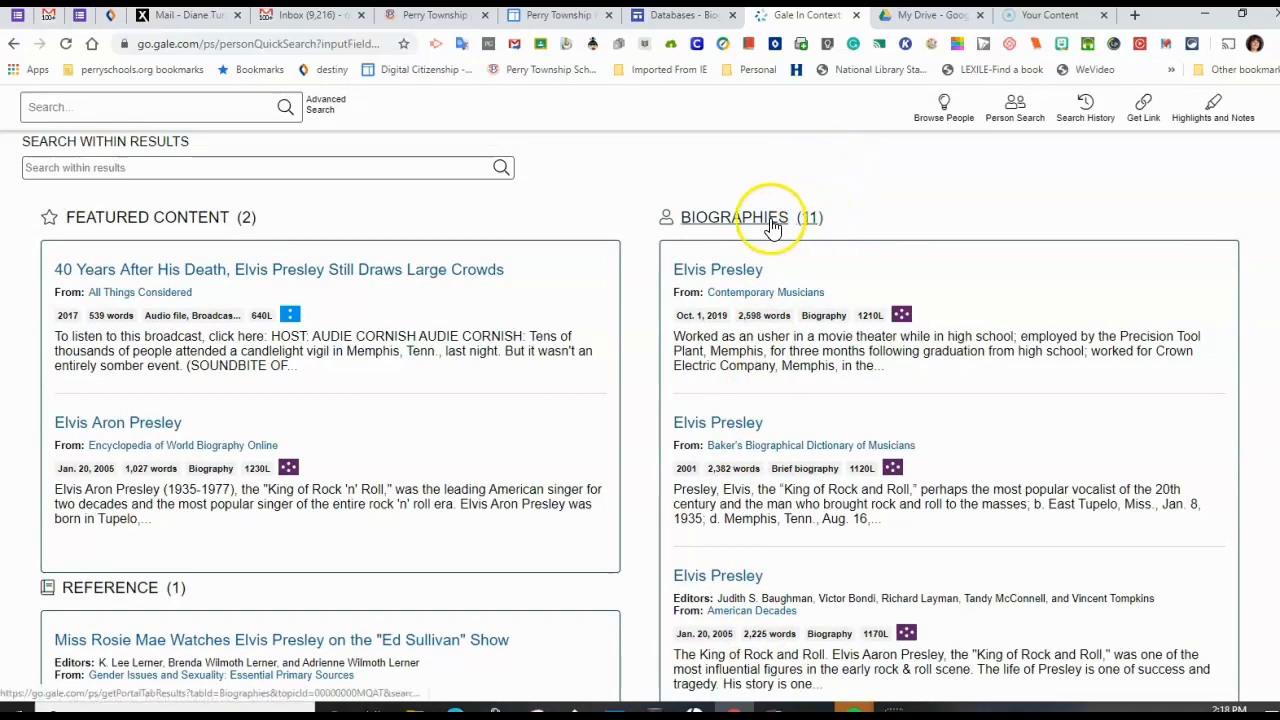
left_click(734, 217)
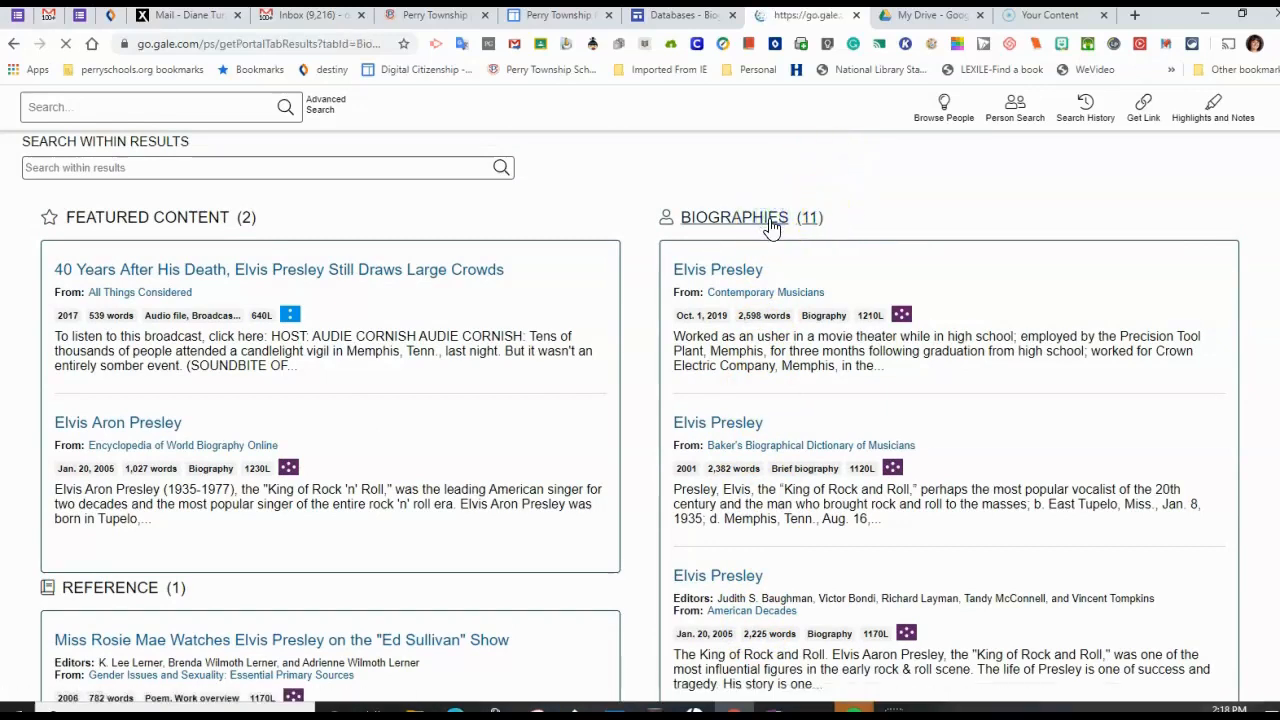
left_click(734, 217)
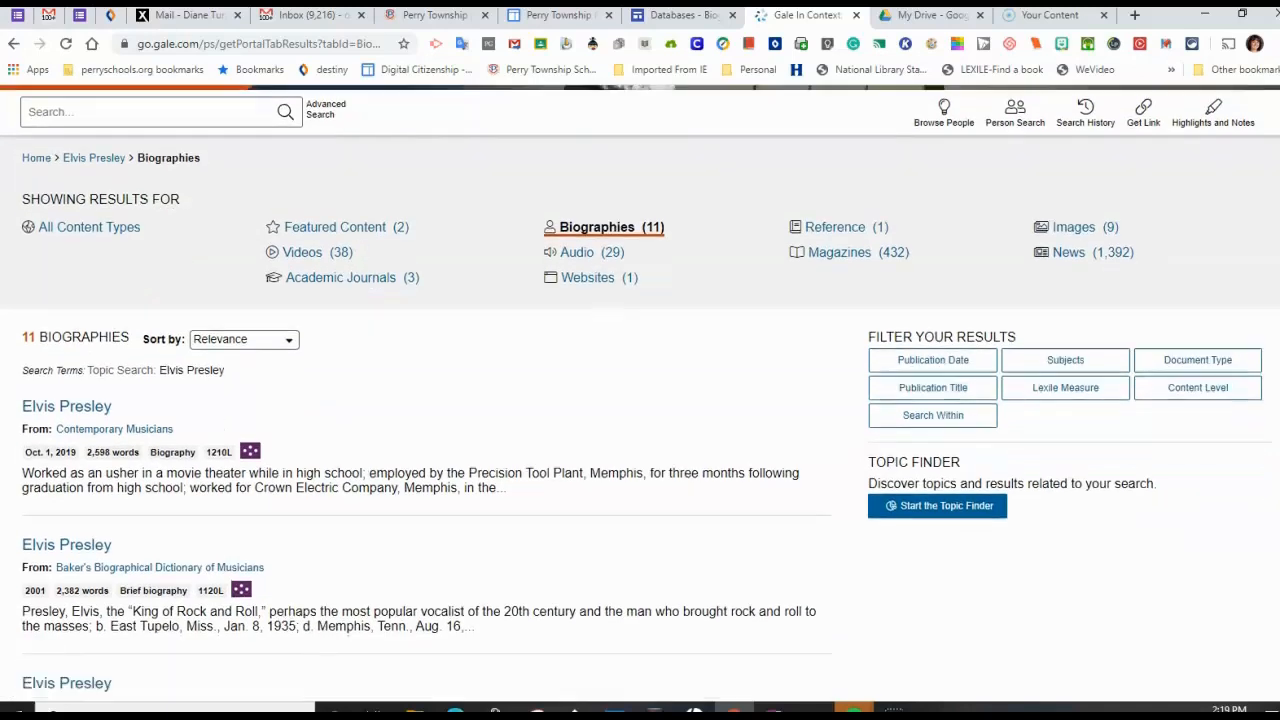
scroll("down", 3)
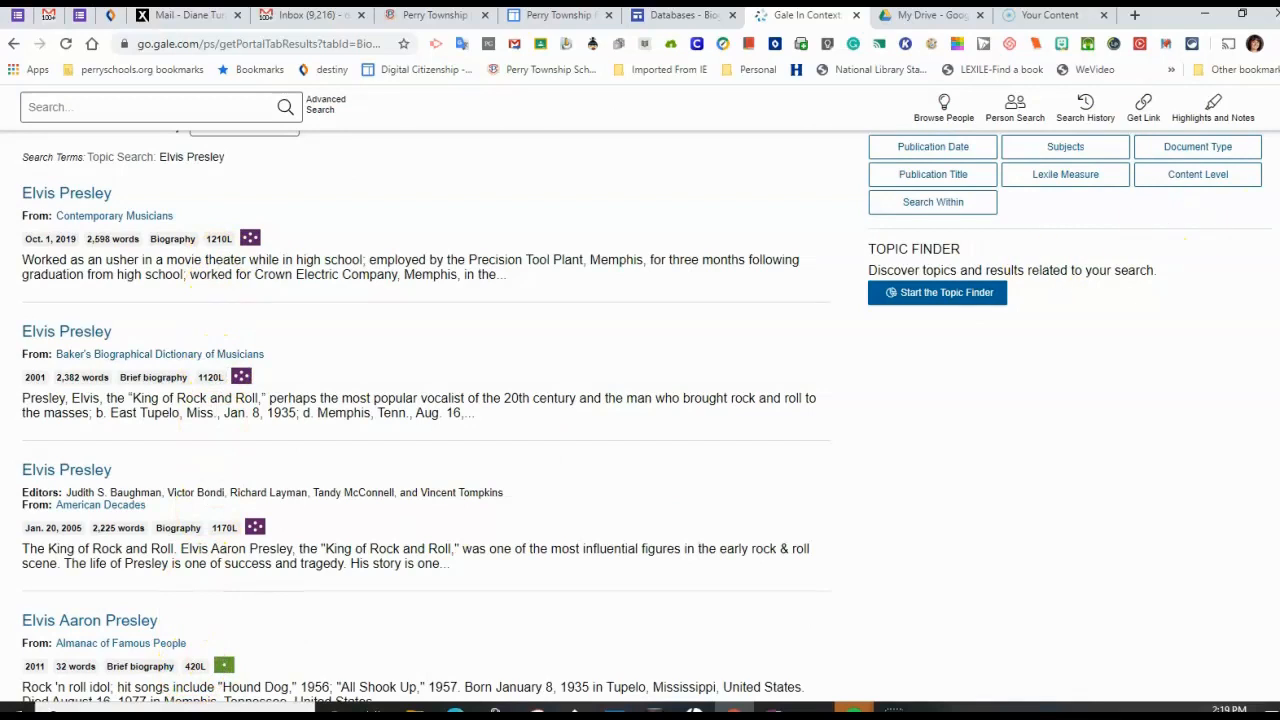
scroll("down", 3)
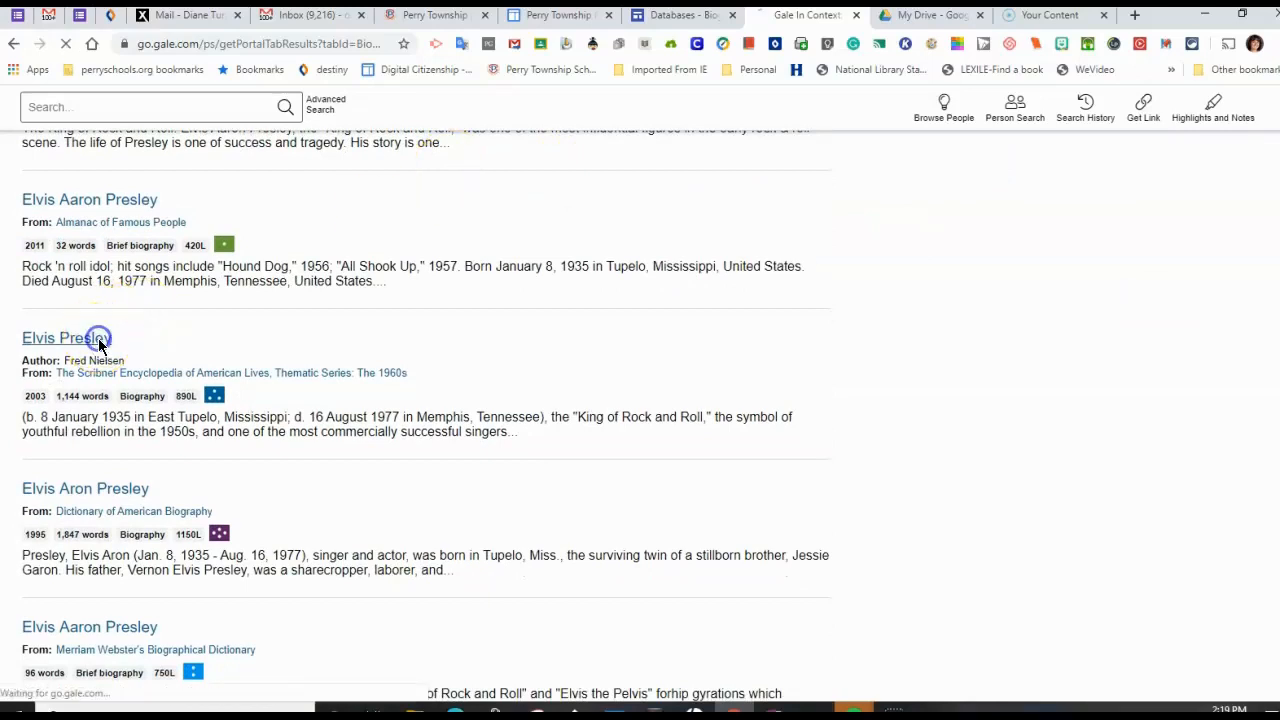
- Open the 2003 Scribner Encyclopedia 'Elvis Presley' article and scroll to its Source Citation
left_click(52, 338)
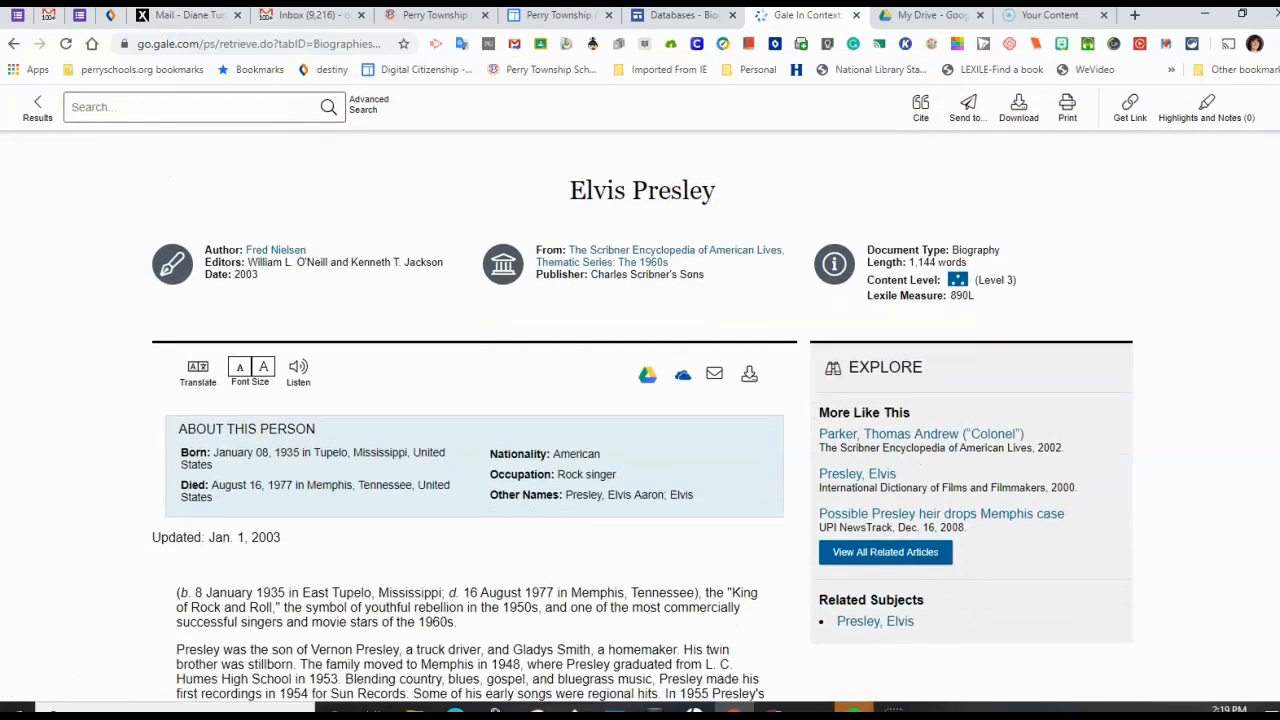
scroll("down", 3)
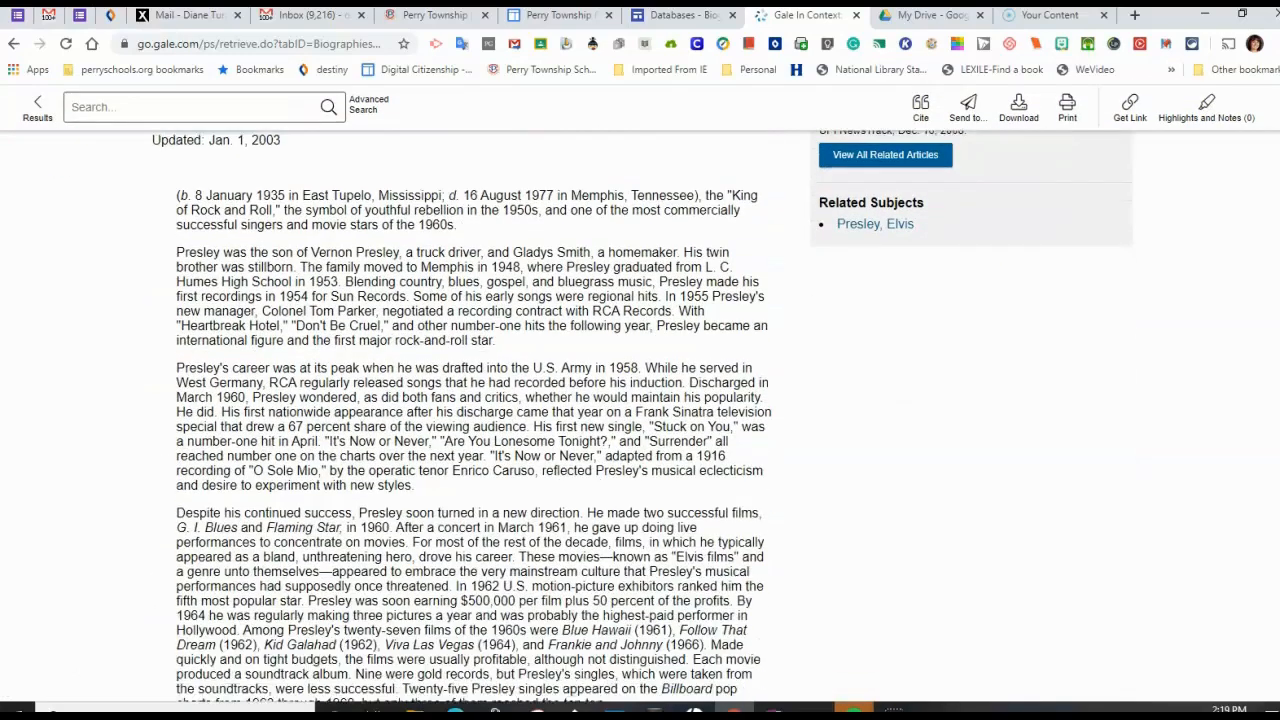
scroll("down", 3)
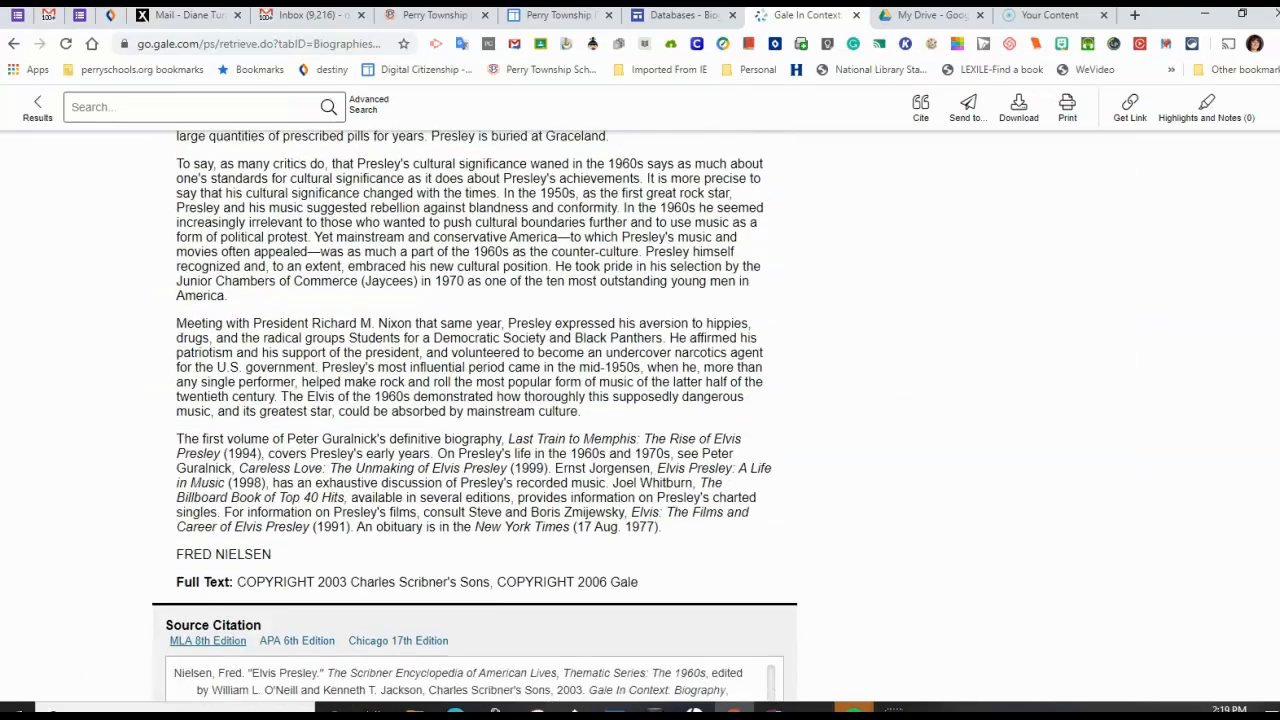
scroll("down", 3)
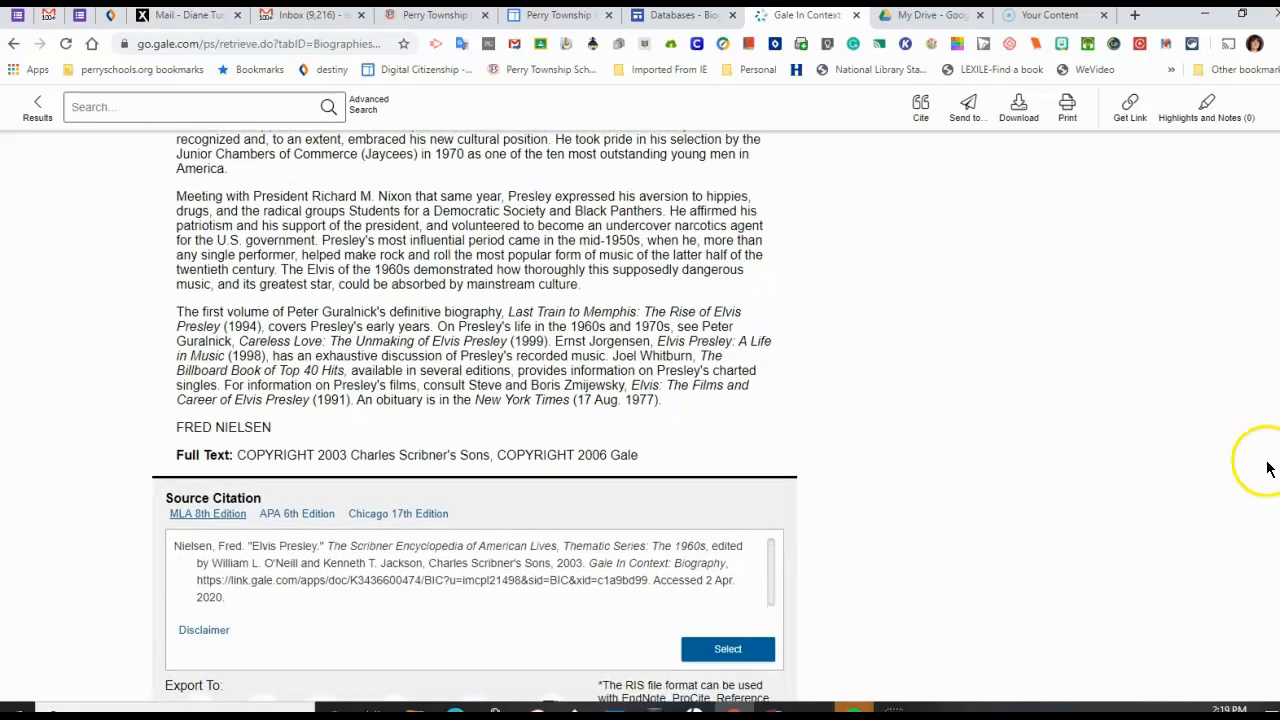
mouse_move(380, 508)
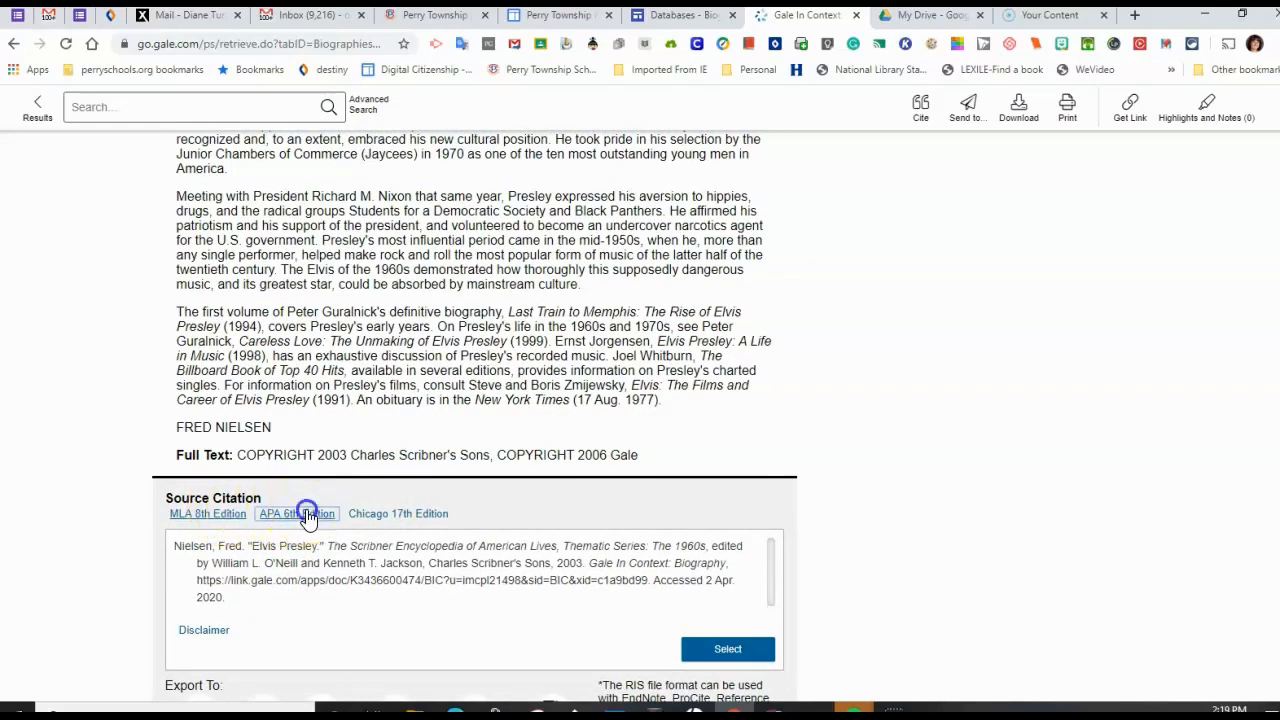
left_click(290, 513)
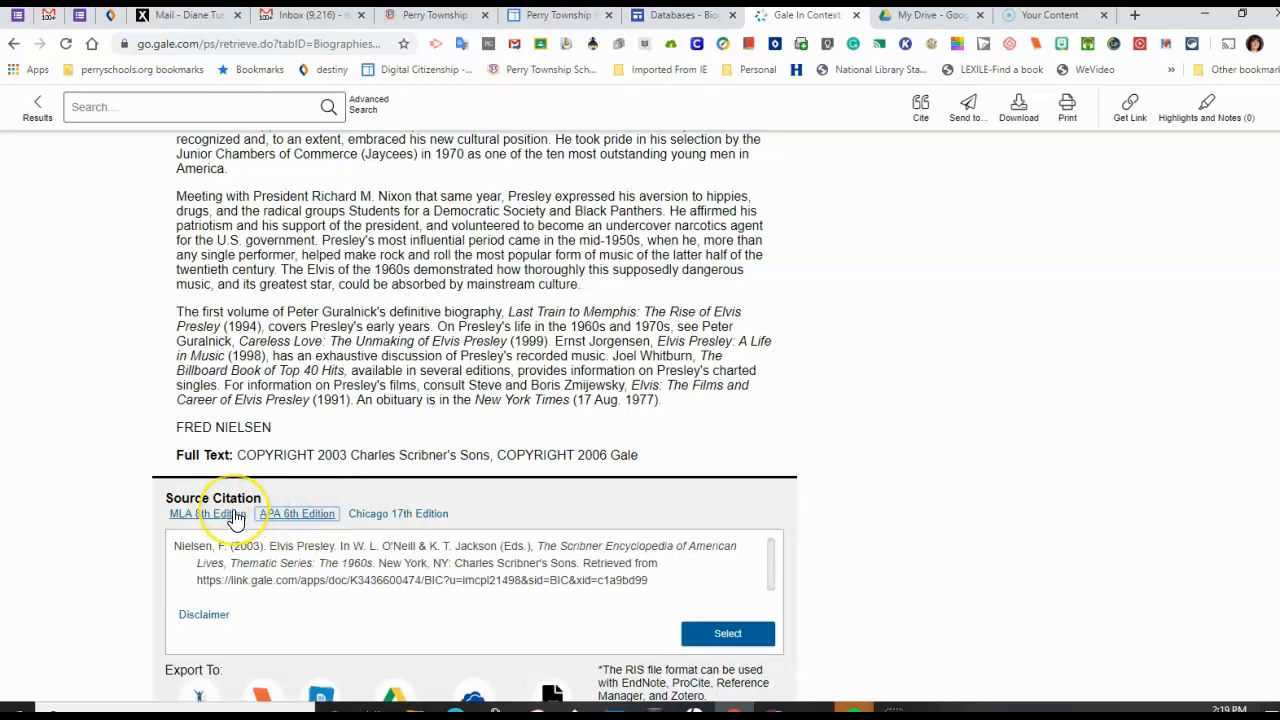
left_click(207, 513)
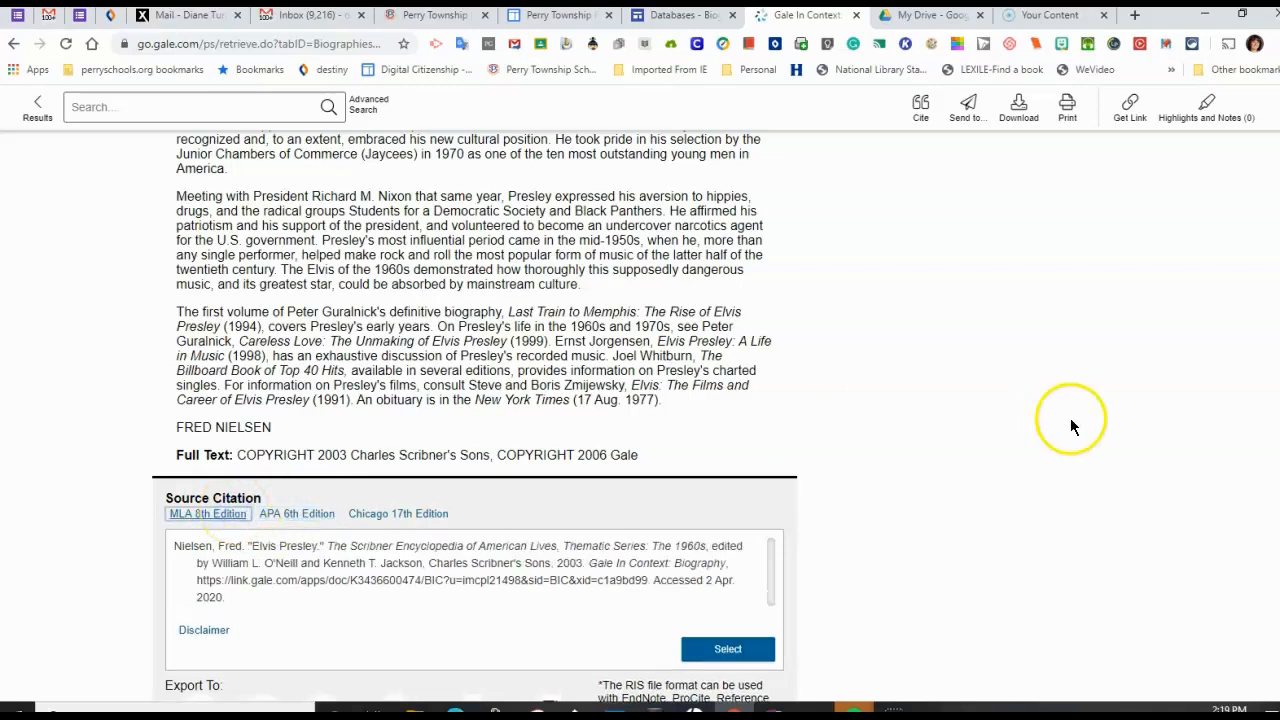
- Send the Elvis Presley article to Google Drive and dismiss the Complete confirmation
scroll("down", 3)
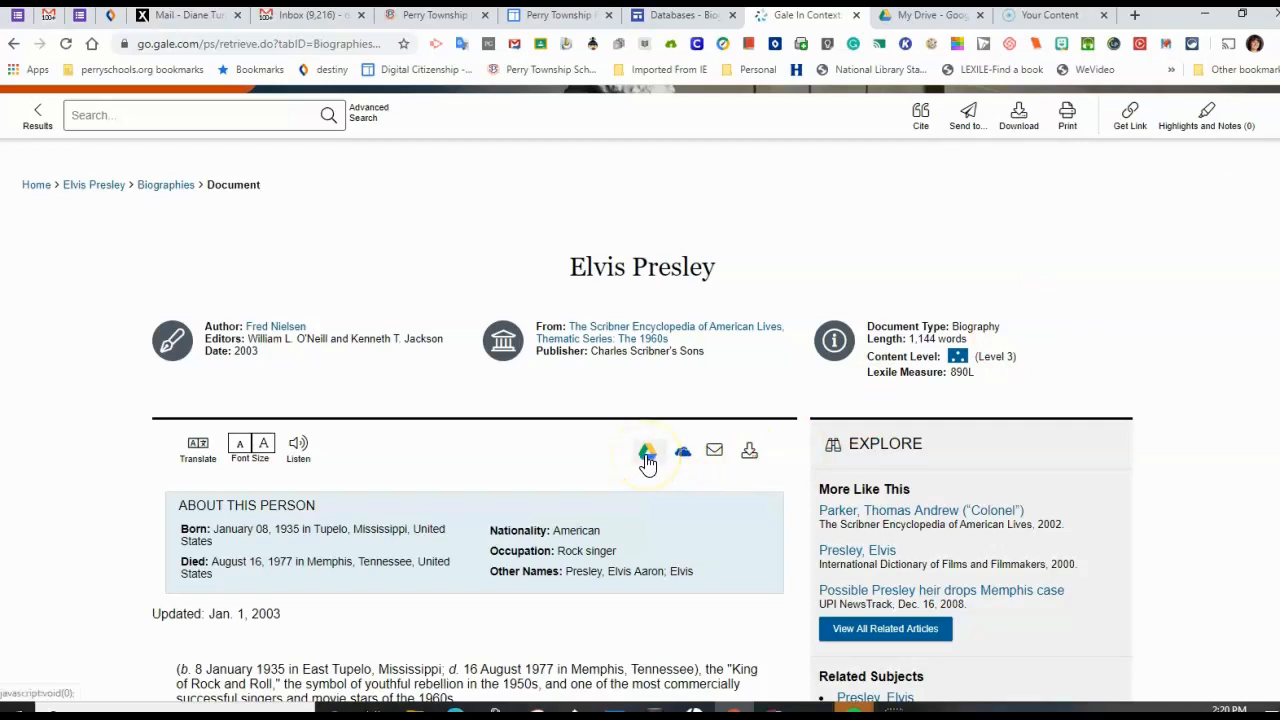
left_click(648, 450)
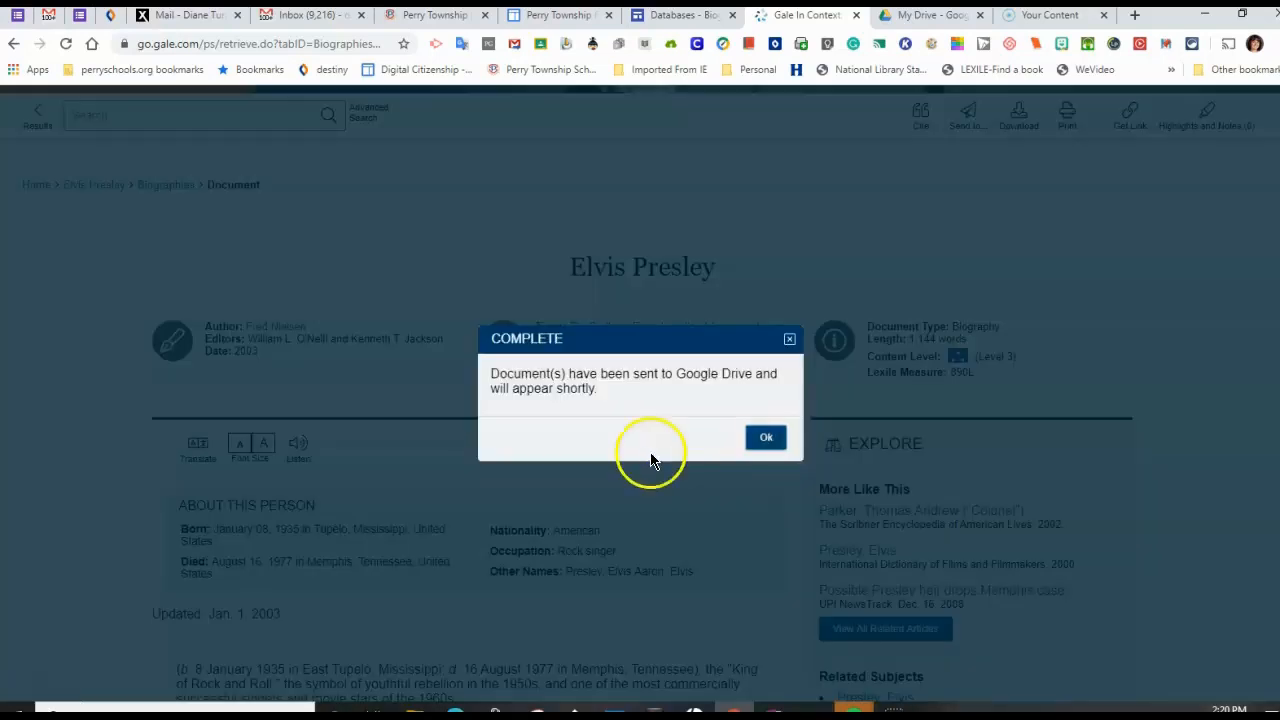
left_click(765, 437)
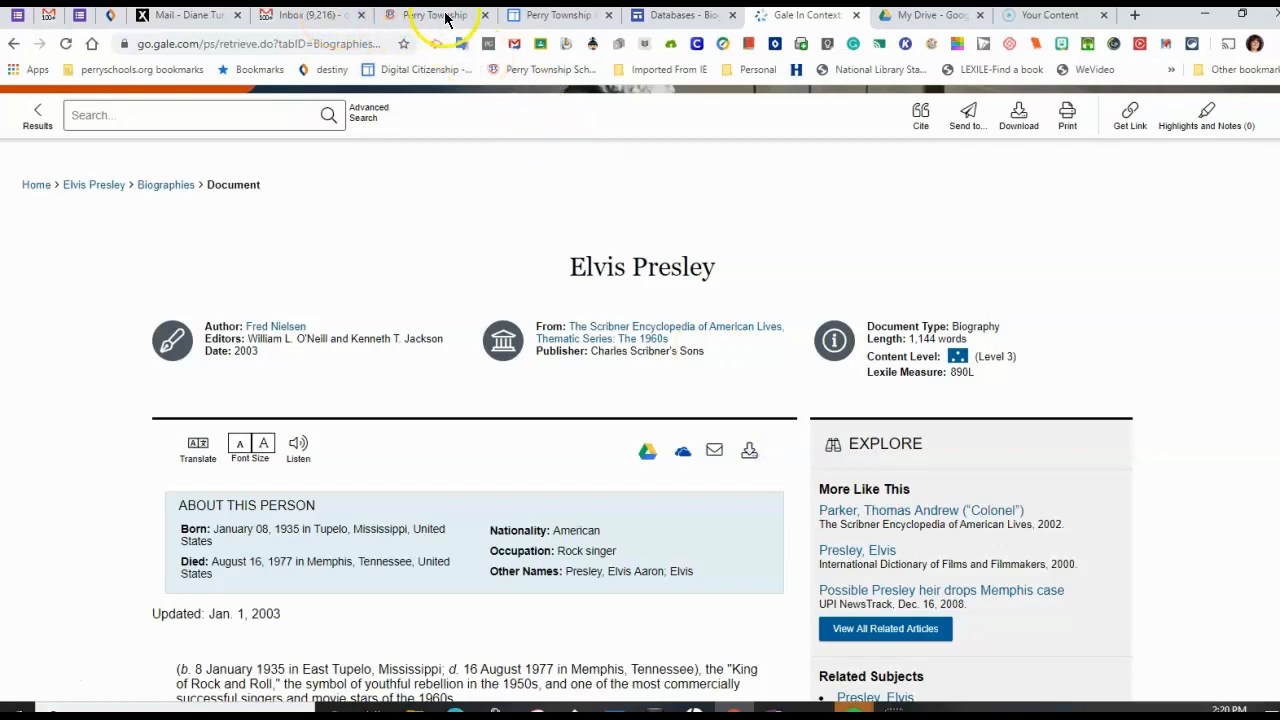
- Open Google Drive from the Perry Township tab and search Drive for 'Gale'
left_click(437, 15)
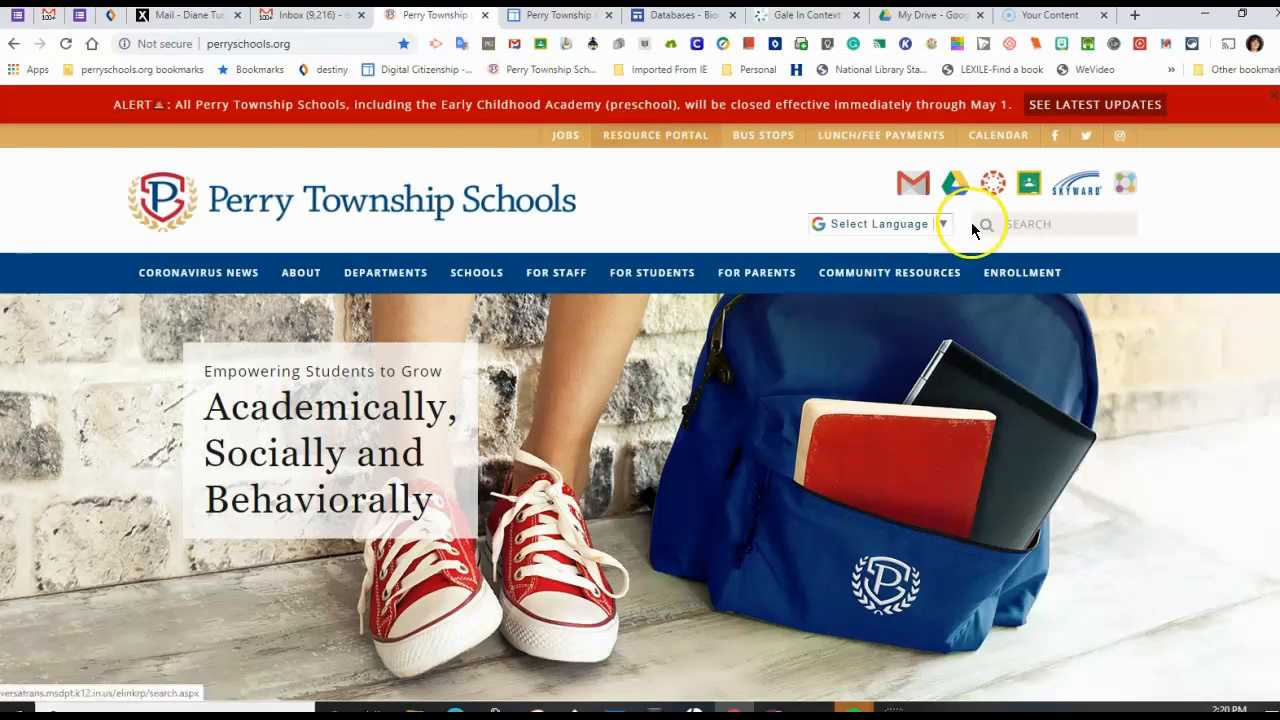
left_click(512, 14)
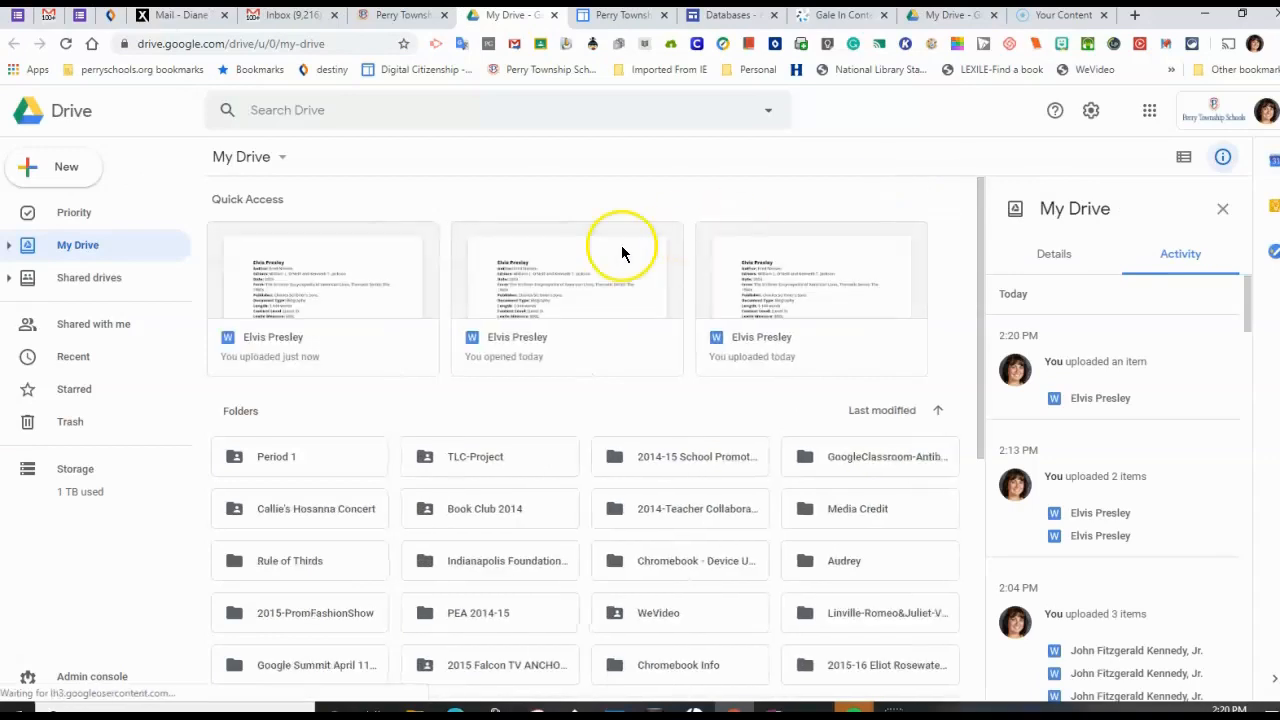
double_click(566, 270)
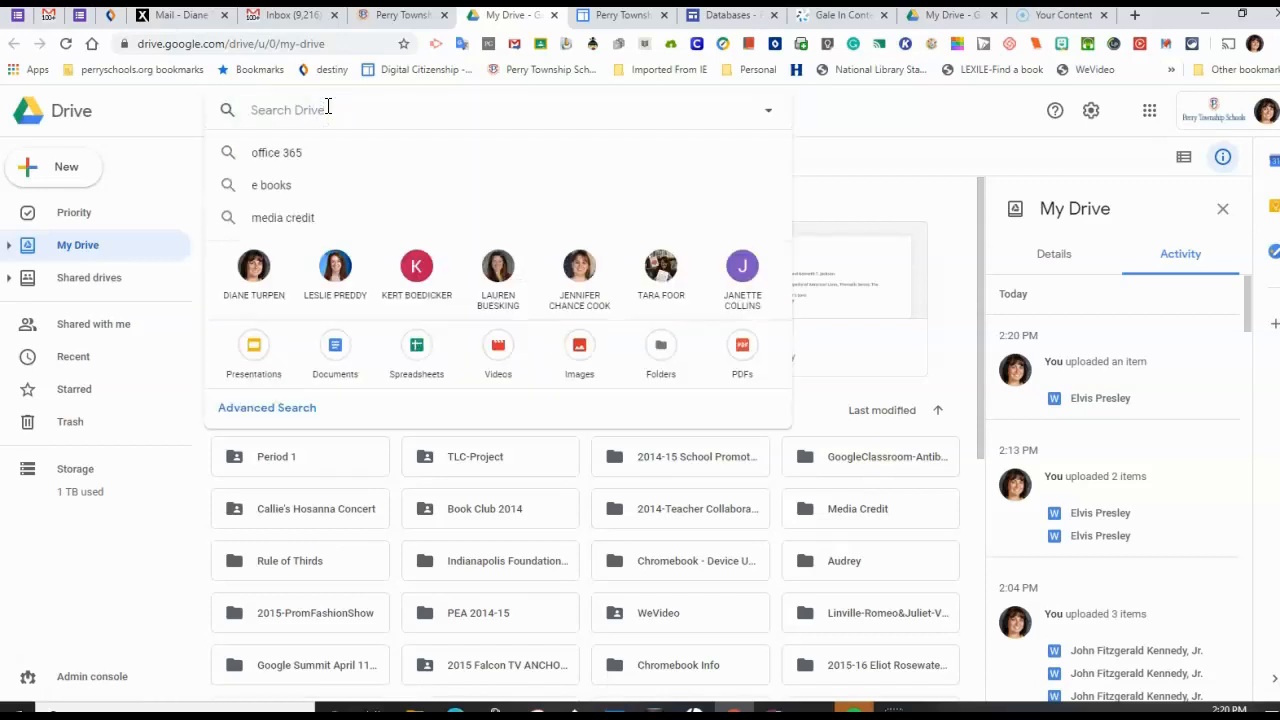
type("Gale in")
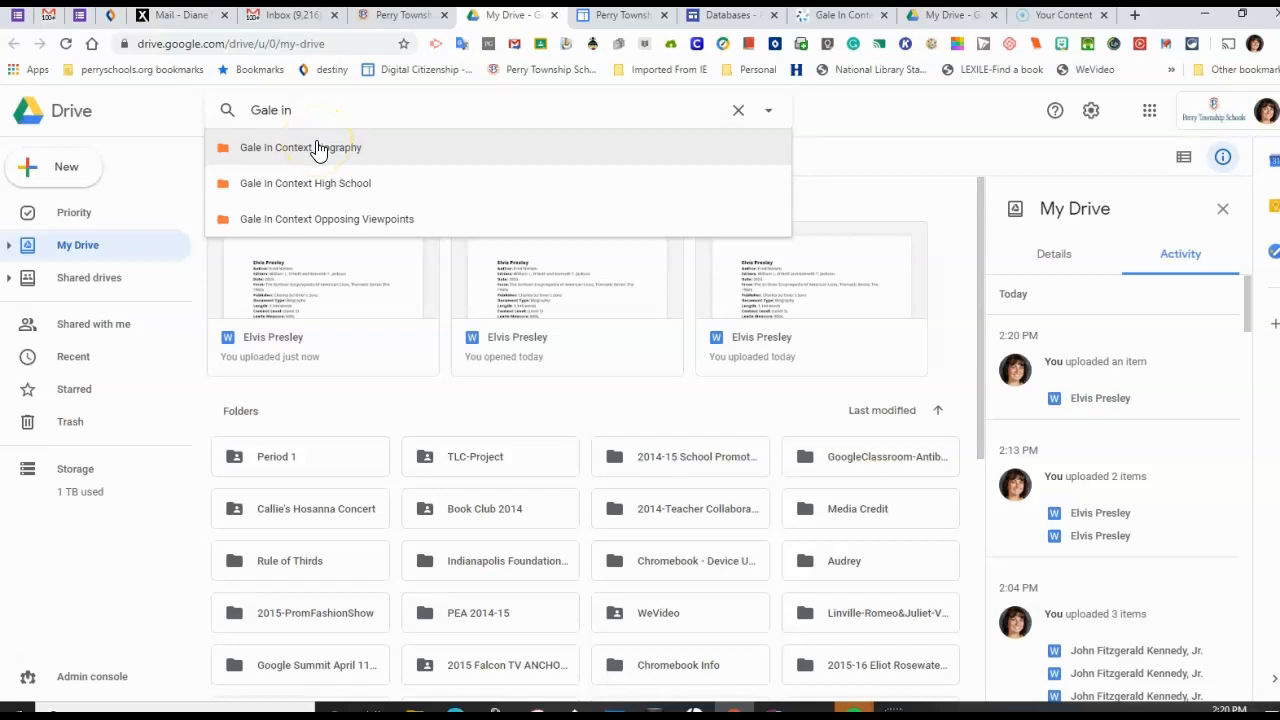
- Open the Gale In Context Biography folder holding the saved Elvis Presley files
left_click(300, 147)
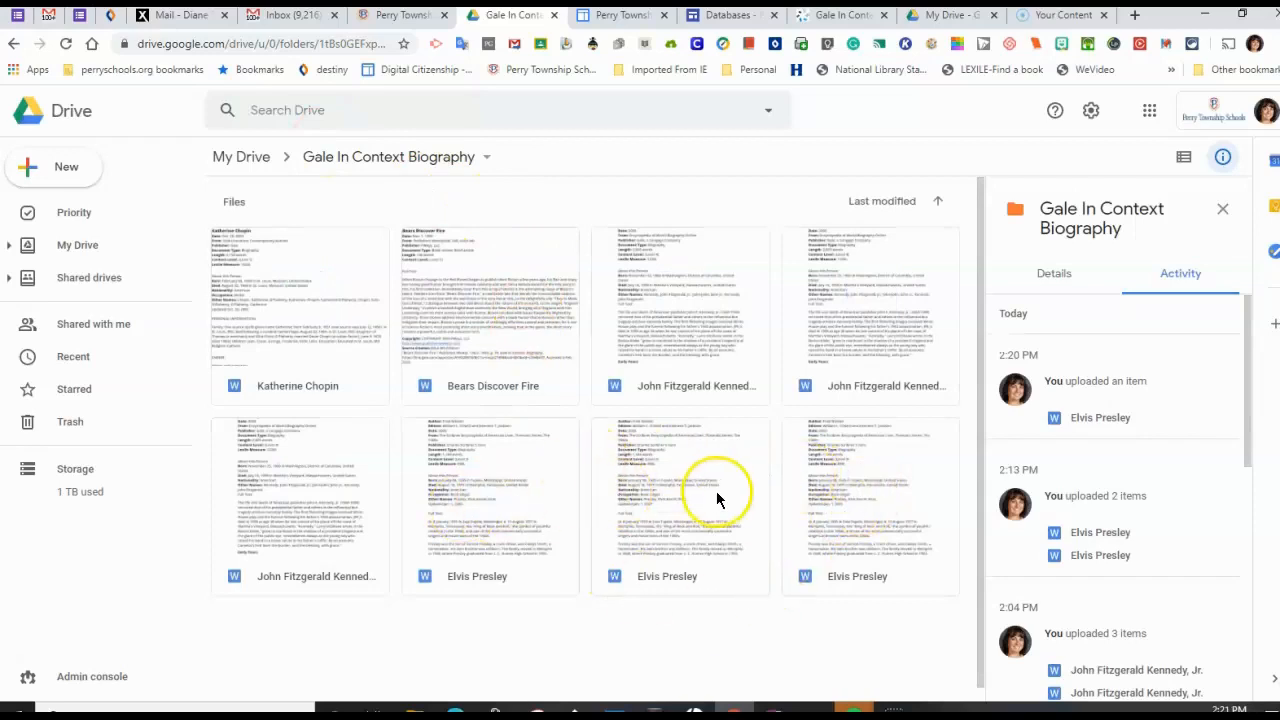
mouse_move(847, 495)
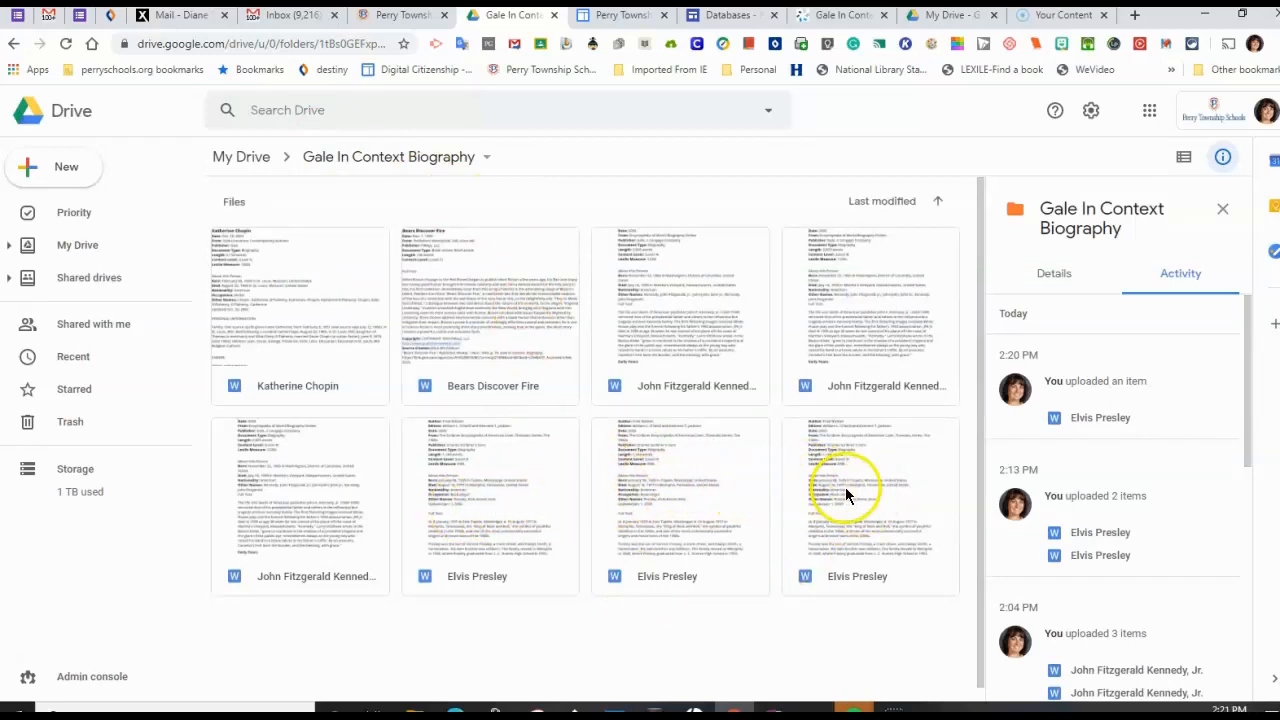
mouse_move(850, 503)
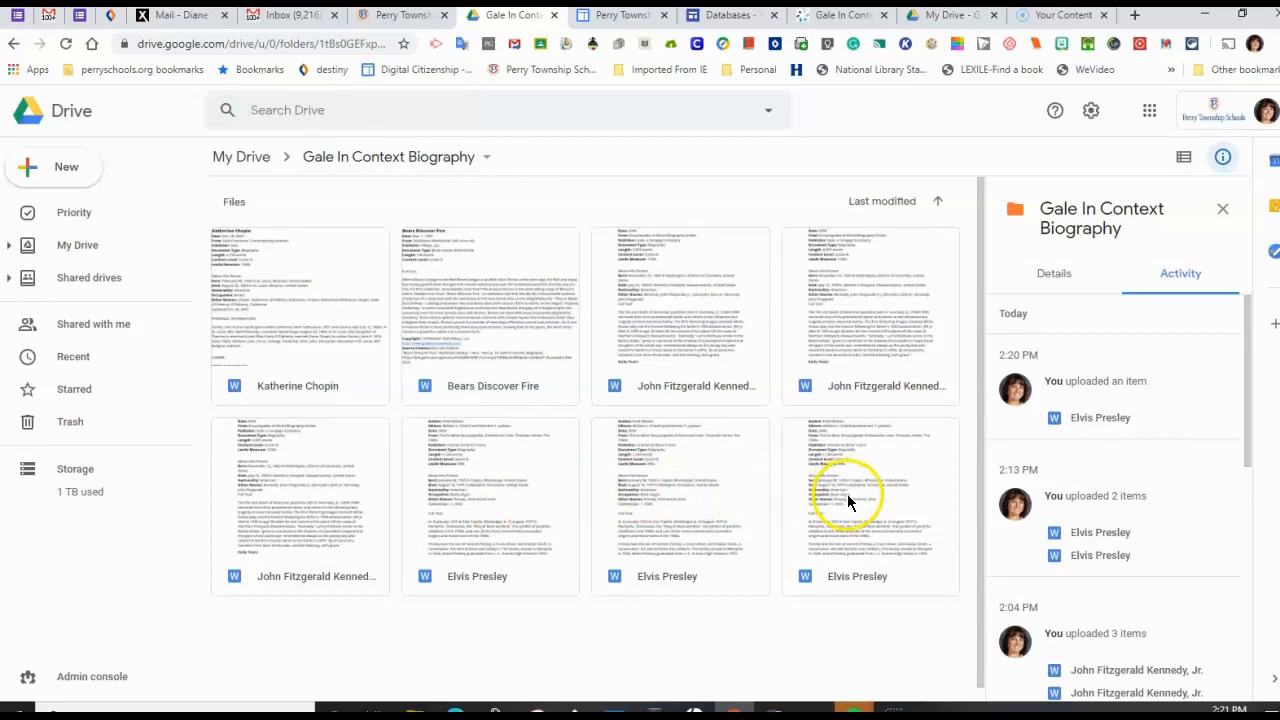
mouse_move(200, 170)
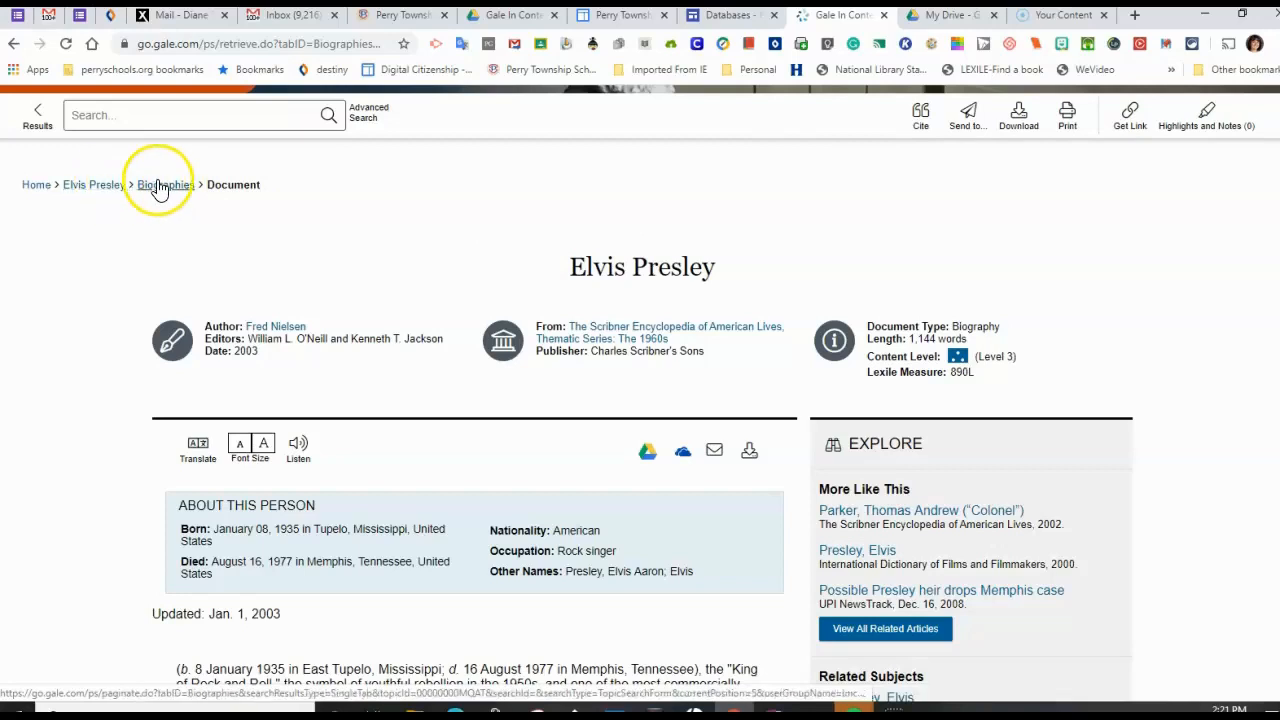
- Return via the Biographies breadcrumb to the 11 Elvis Presley biographies and scroll them
left_click(165, 185)
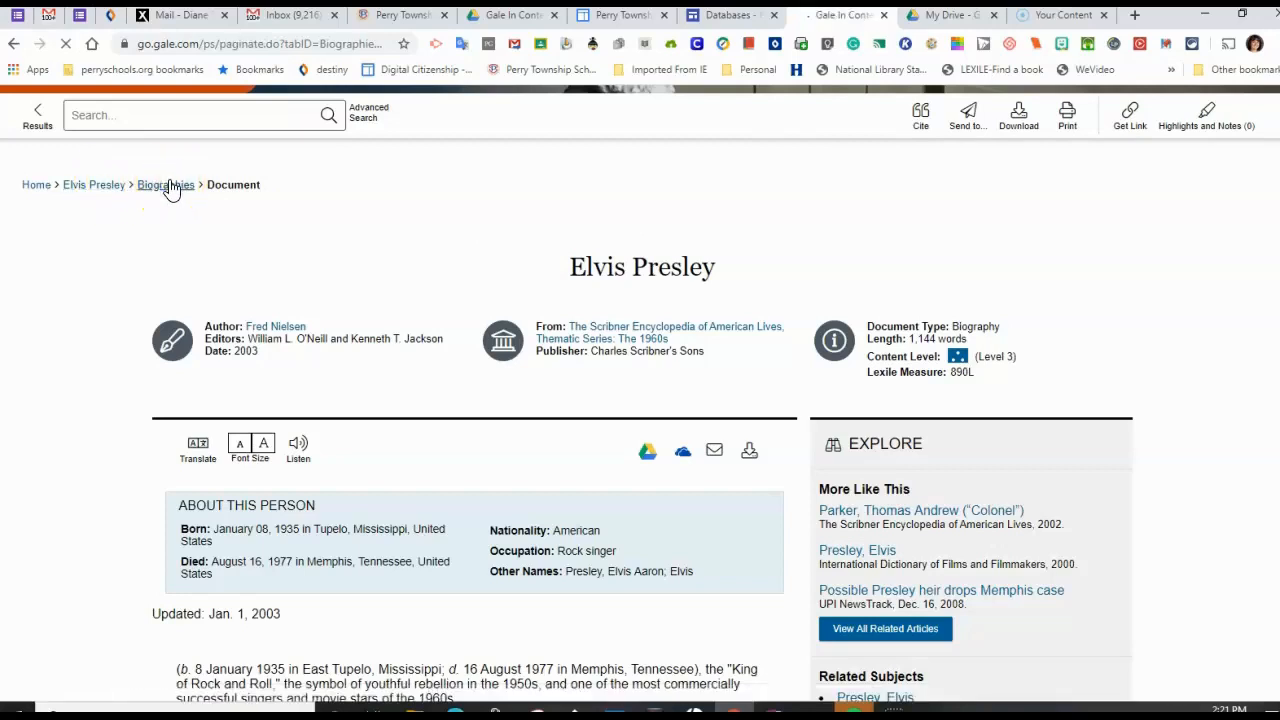
left_click(165, 185)
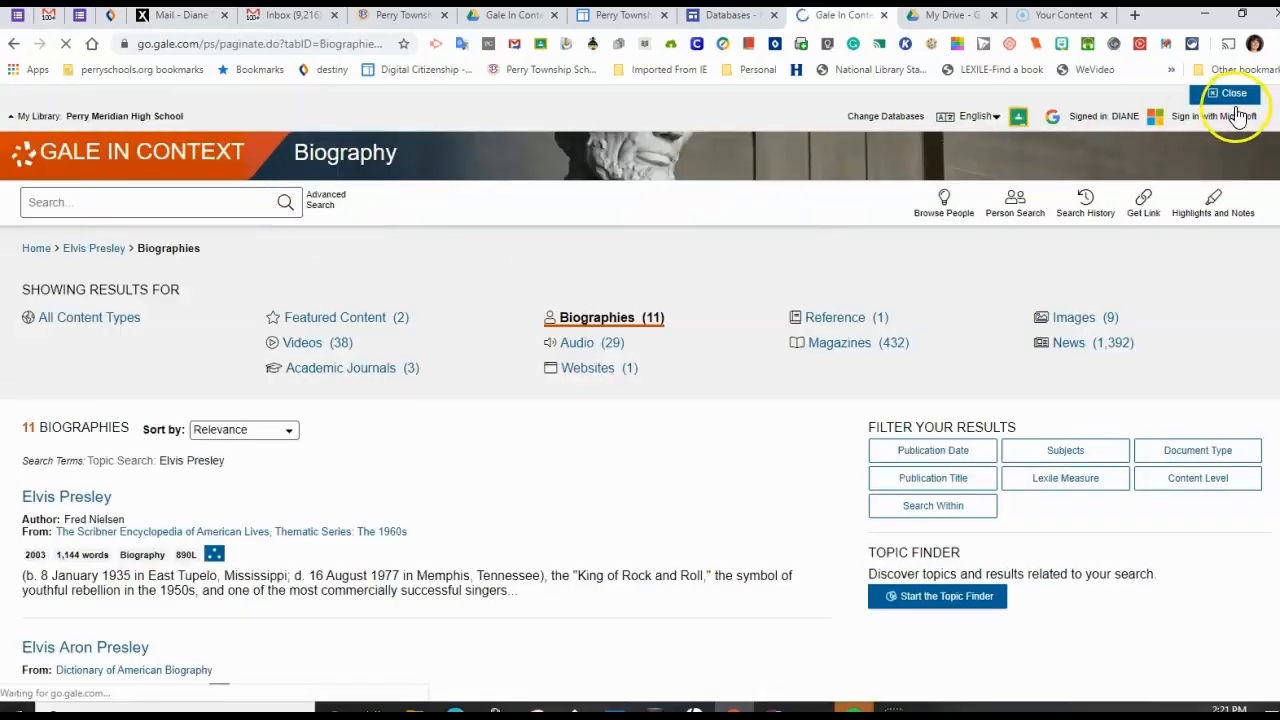
scroll("down", 3)
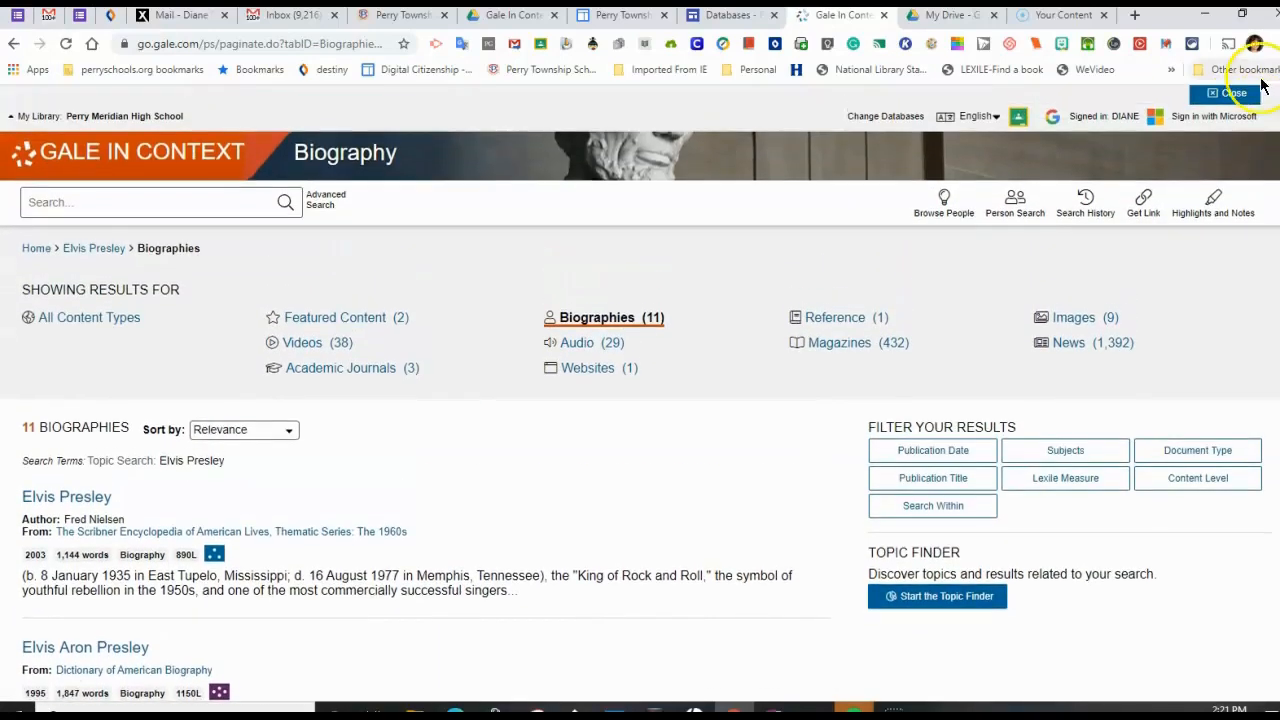
- Return to the Elvis Presley person page via its breadcrumb and select Images (9) under On This Page
left_click(93, 248)
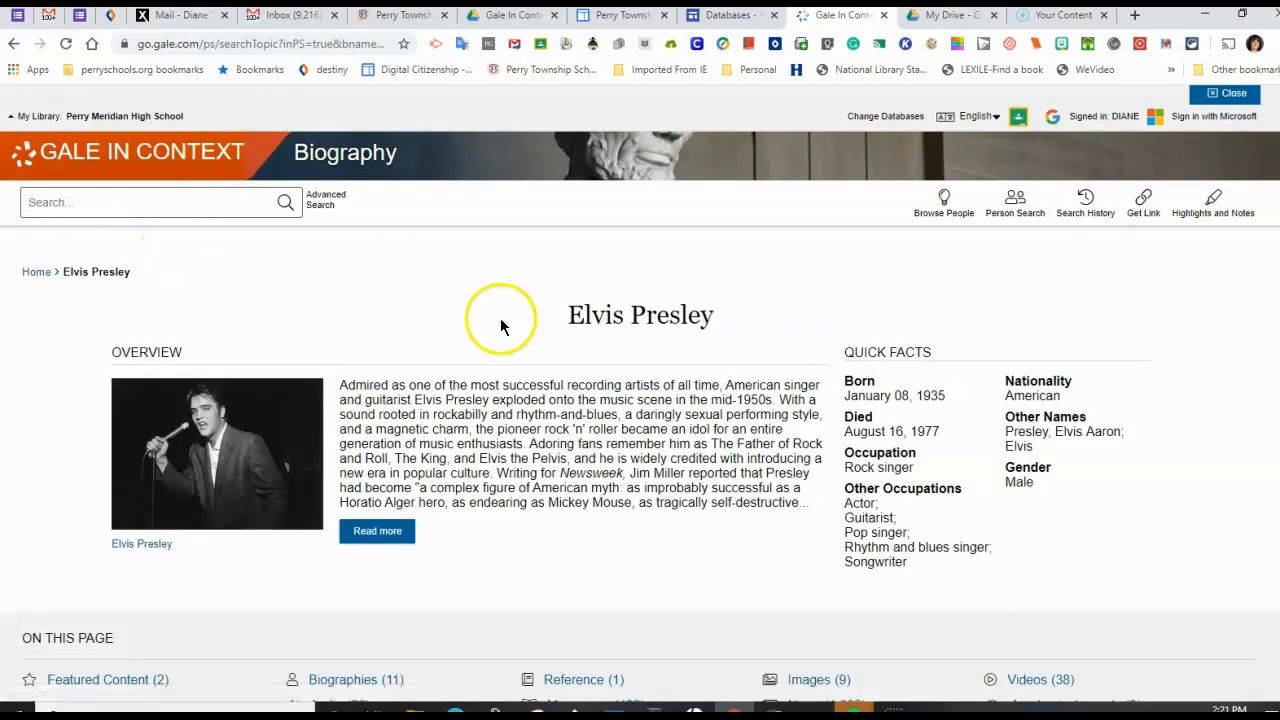
scroll("down", 3)
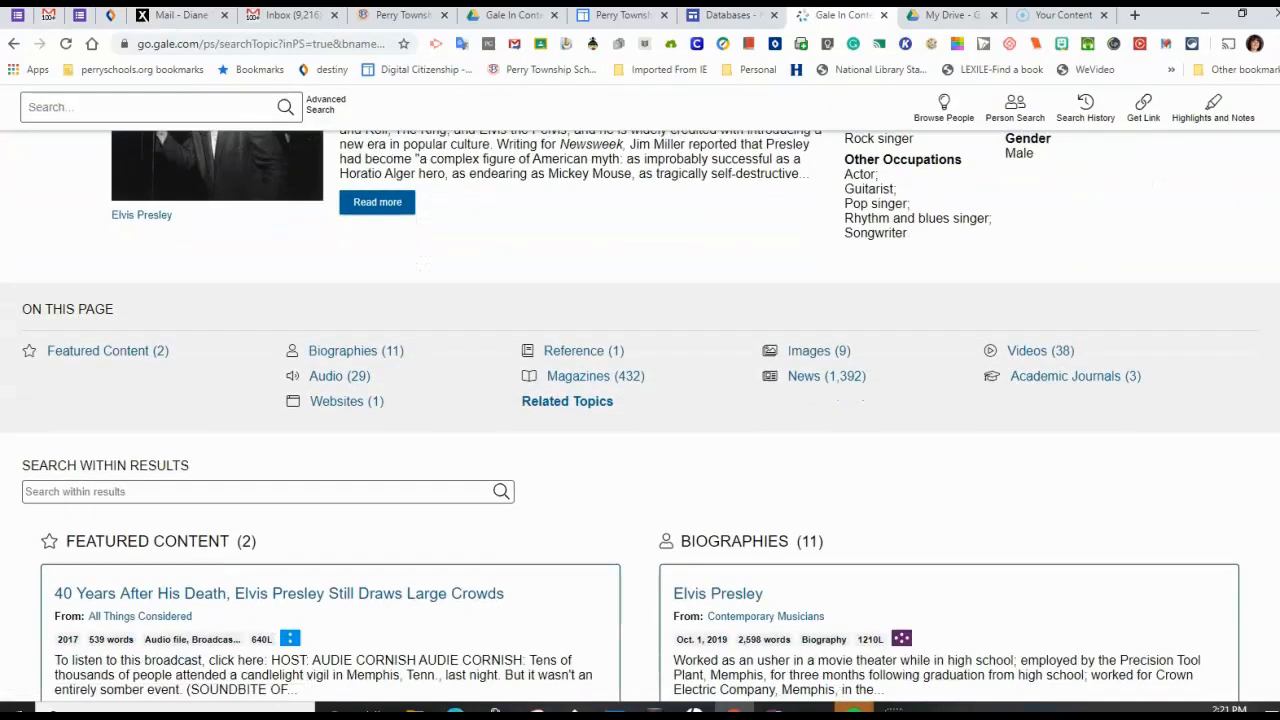
scroll("down", 3)
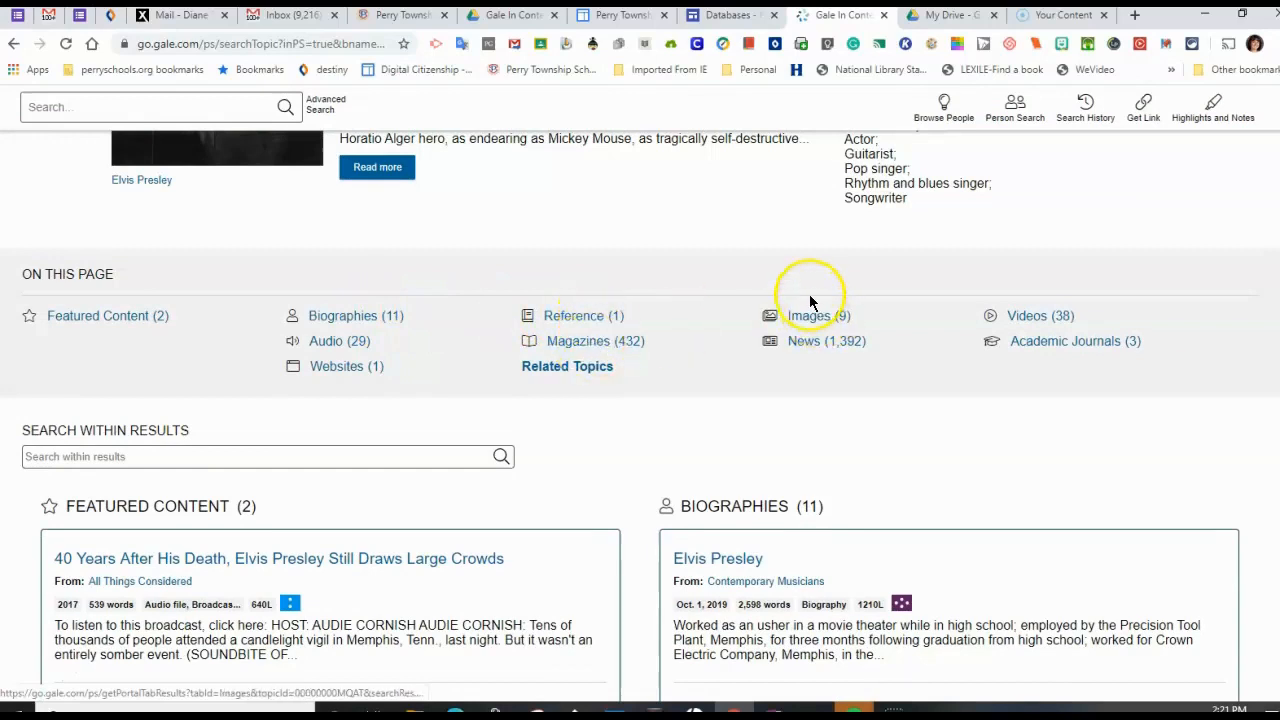
left_click(807, 315)
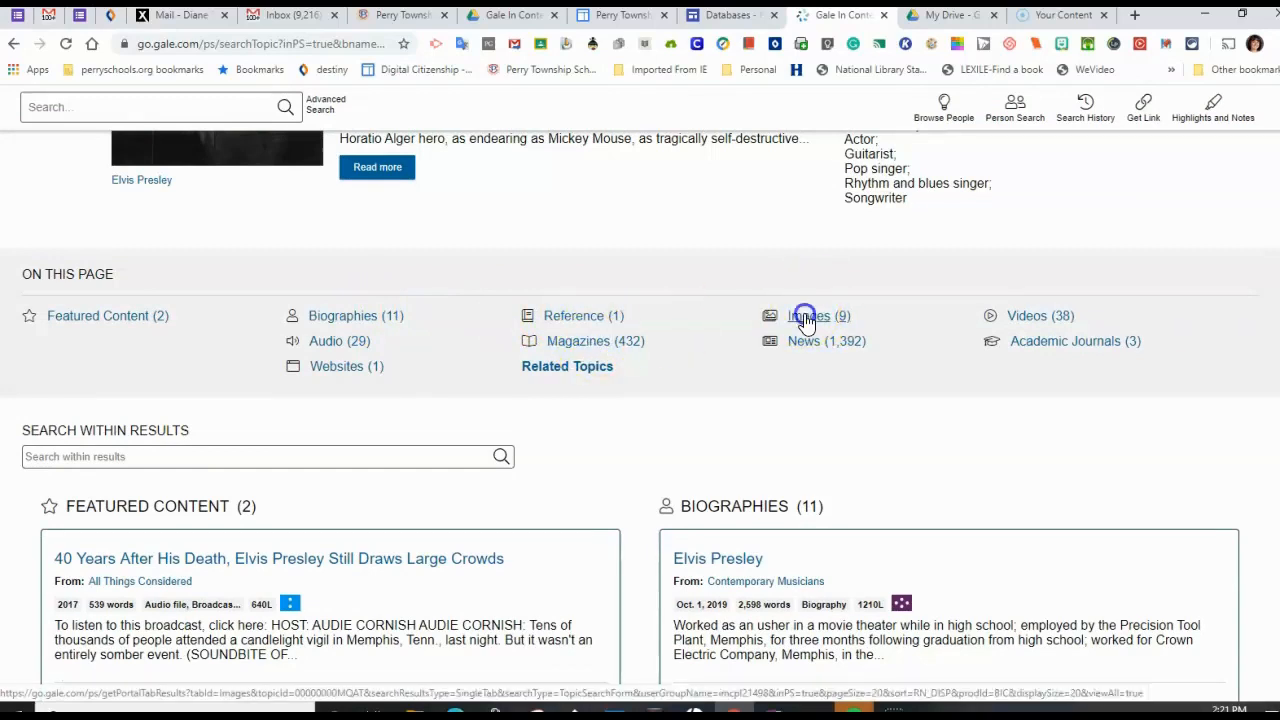
- Open Images (9) and scroll through the nine Elvis Presley pictures
left_click(808, 315)
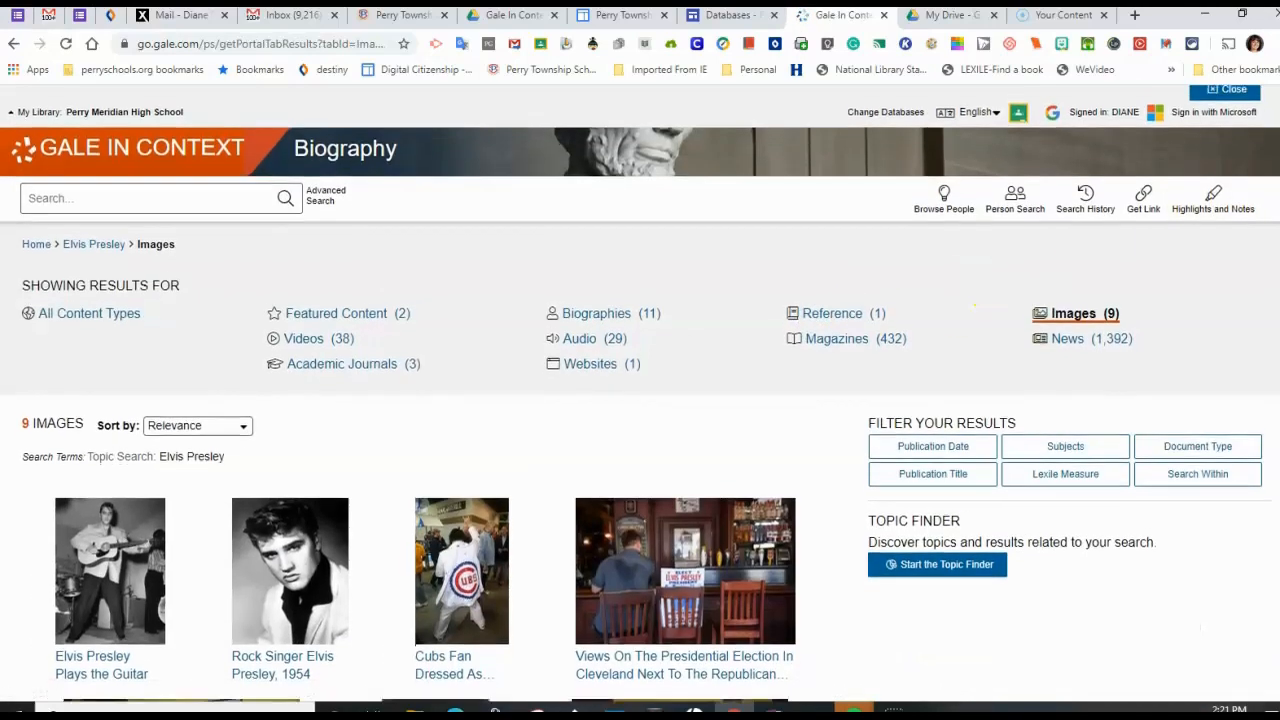
scroll("down", 3)
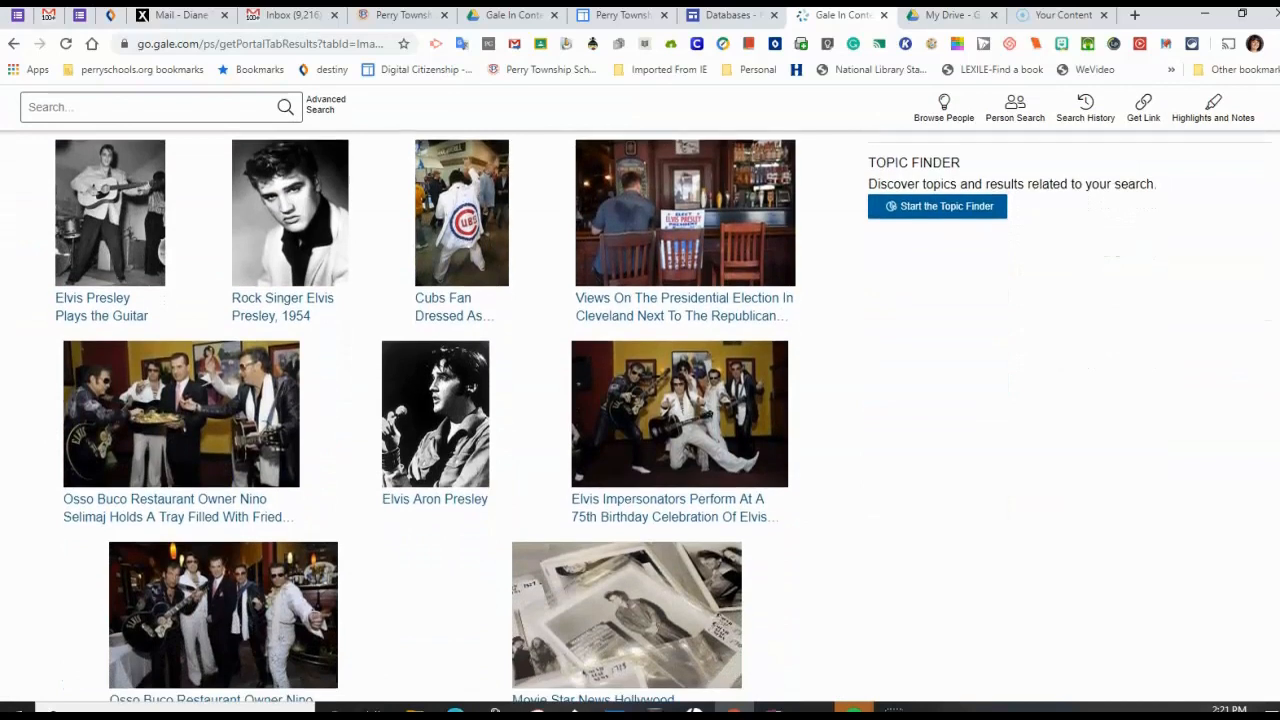
scroll("down", 3)
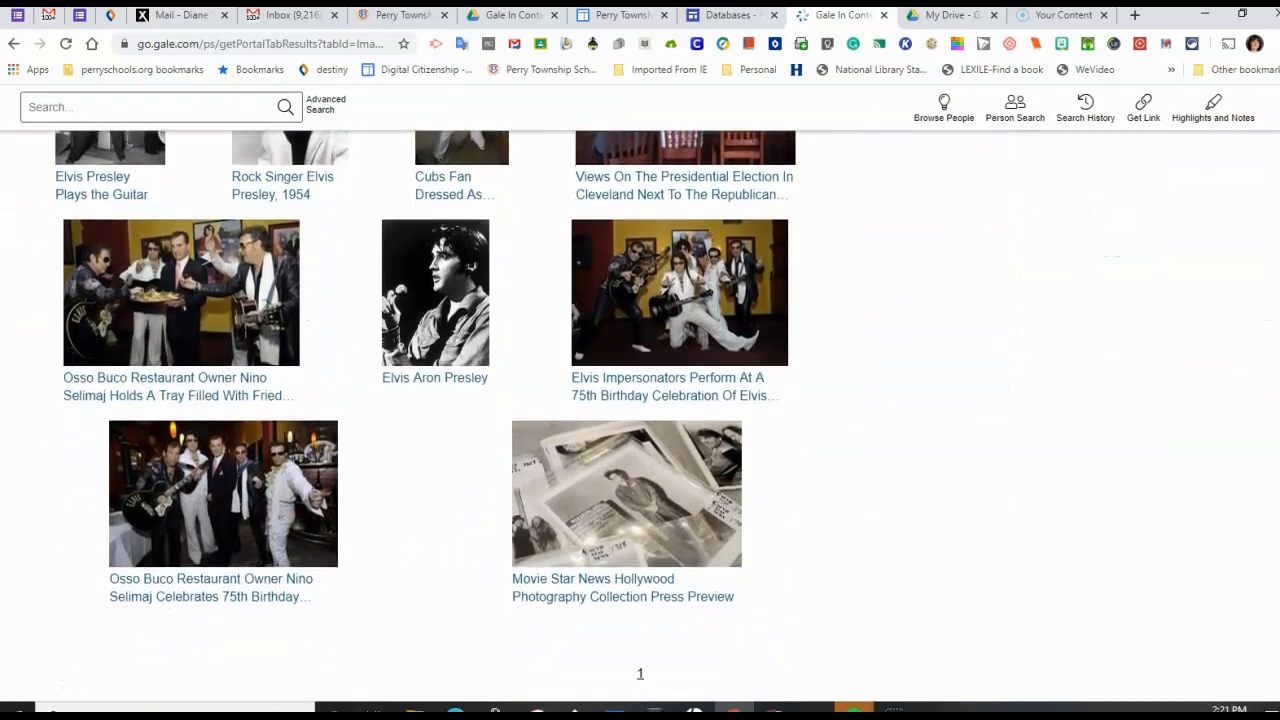